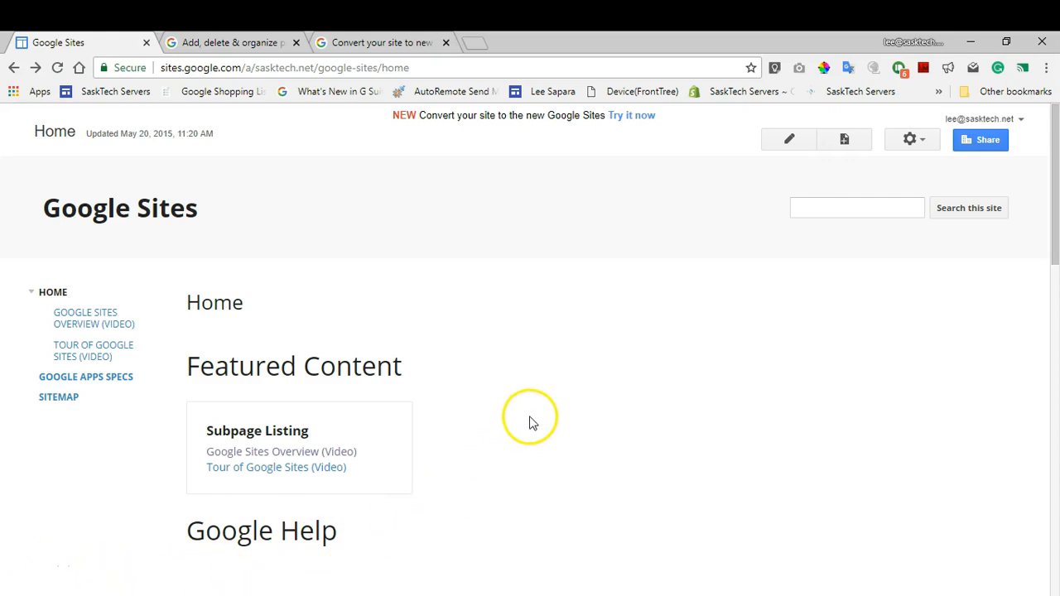
{"action": "mouse_move", "coordinate": [564, 183]}
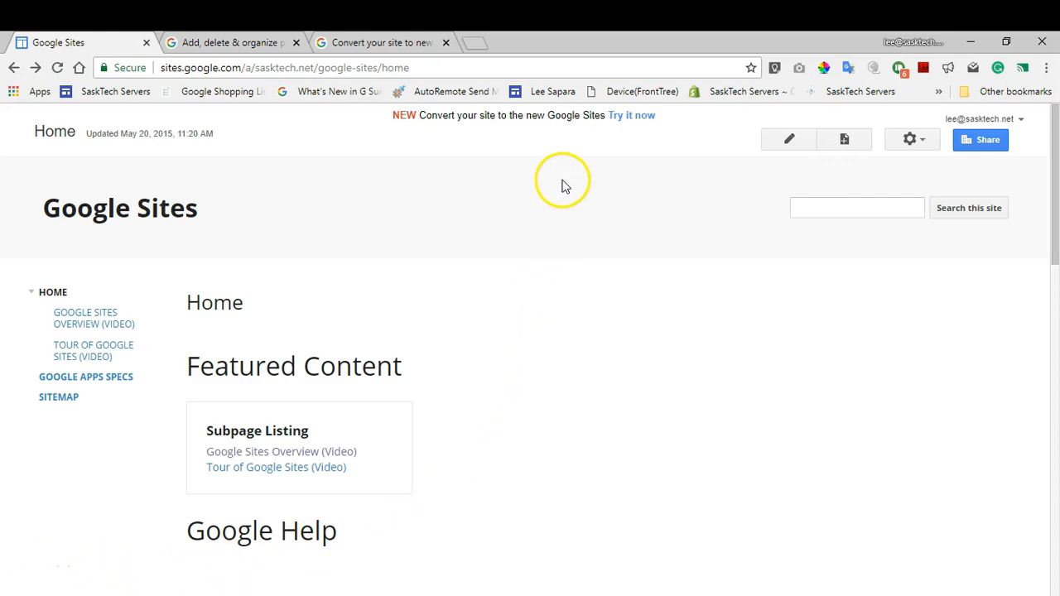
{"action": "mouse_move", "coordinate": [619, 139]}
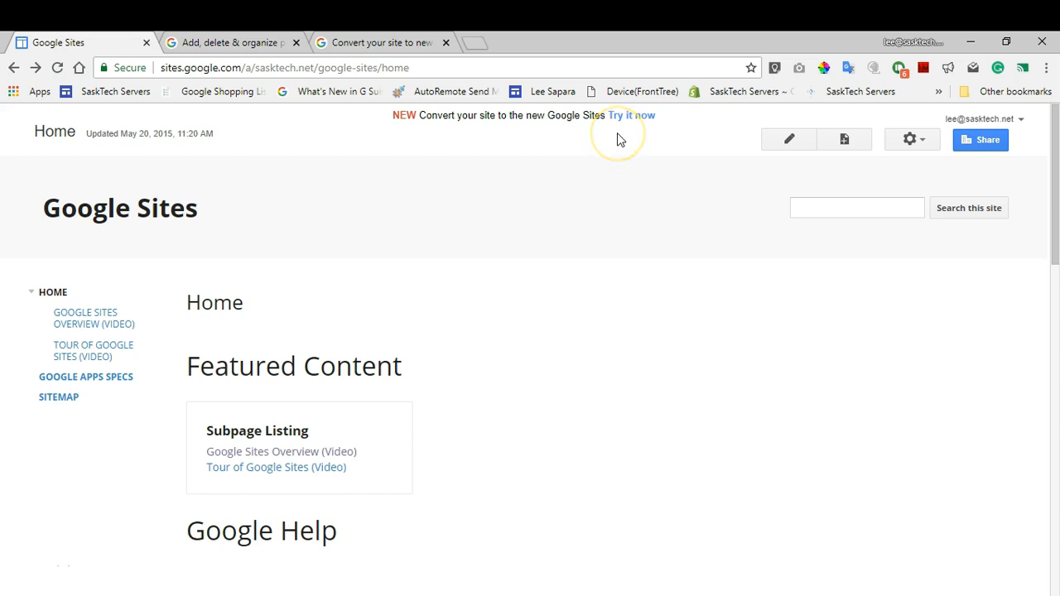
{"action": "mouse_move", "coordinate": [619, 139]}
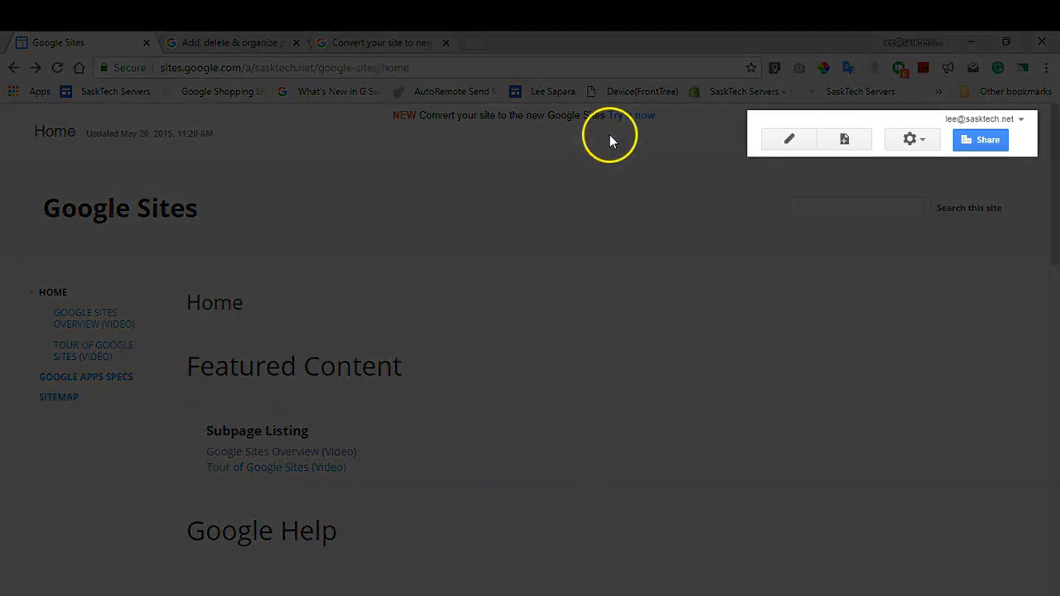
{"action": "mouse_move", "coordinate": [1052, 165]}
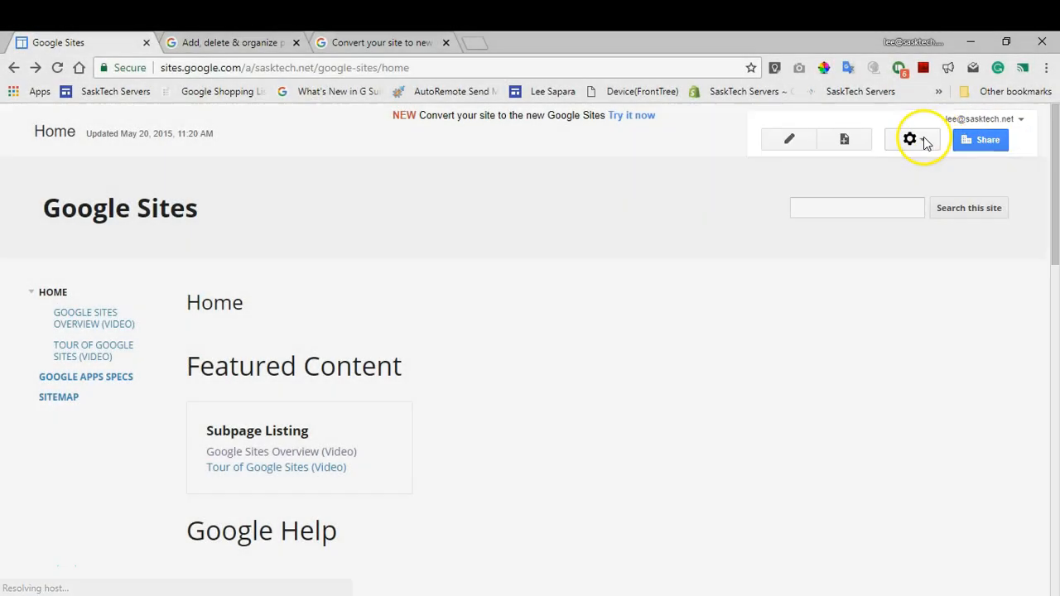
Preview the page as a visitor and sign back in with the filled-in account.
{"action": "left_click", "coordinate": [910, 139]}
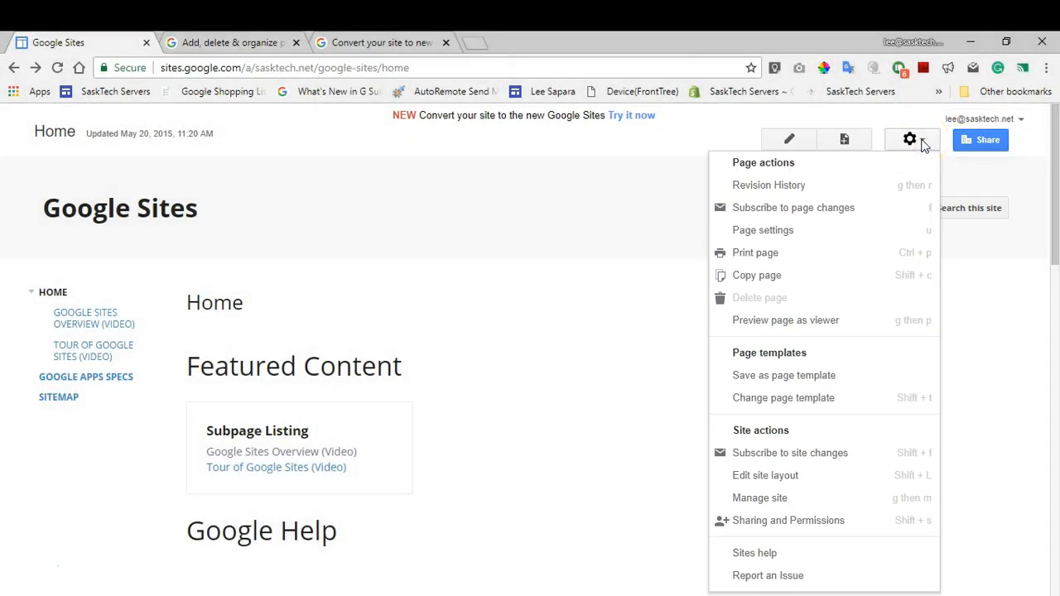
{"action": "mouse_move", "coordinate": [762, 252]}
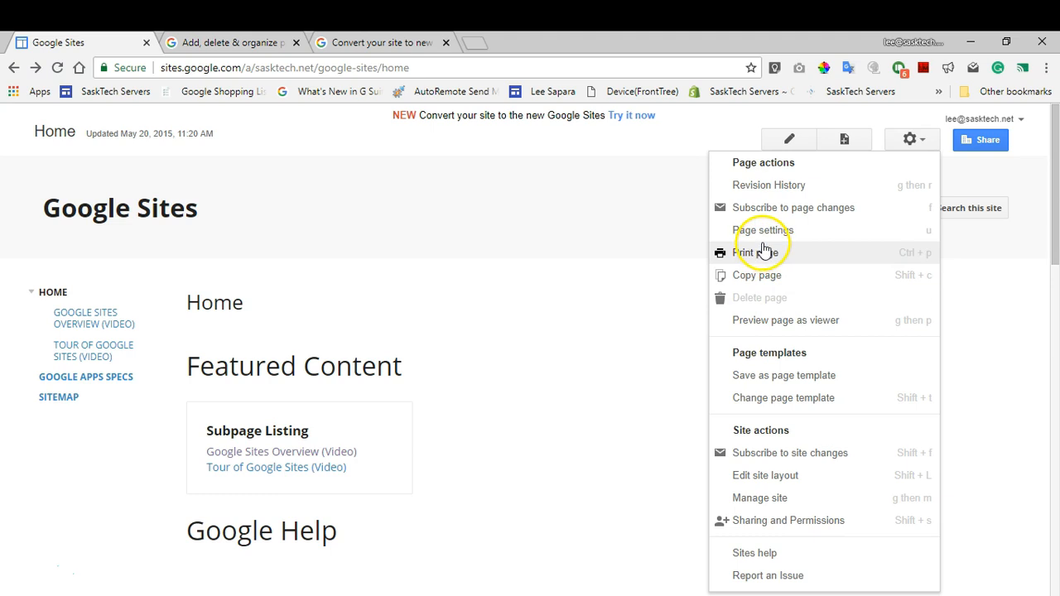
{"action": "left_click", "coordinate": [785, 319]}
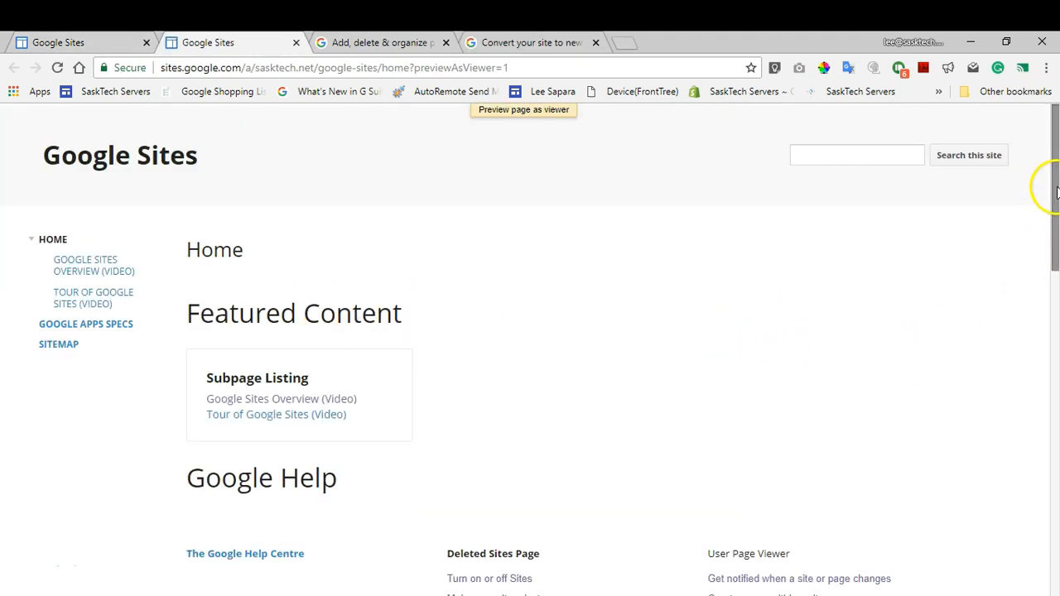
{"action": "mouse_move", "coordinate": [941, 129]}
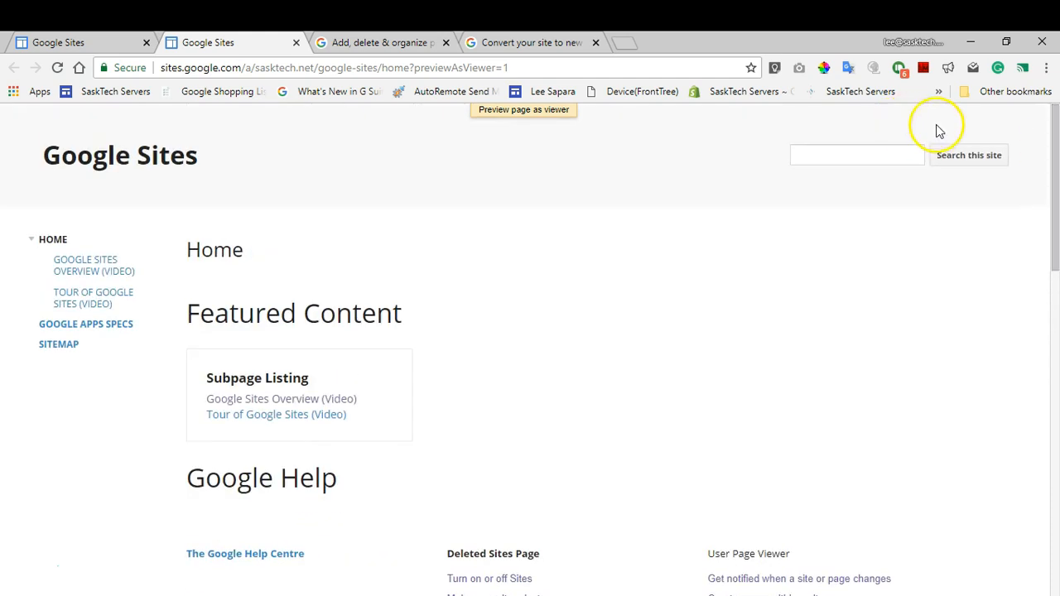
{"action": "scroll", "scroll_direction": "down", "scroll_amount": 3}
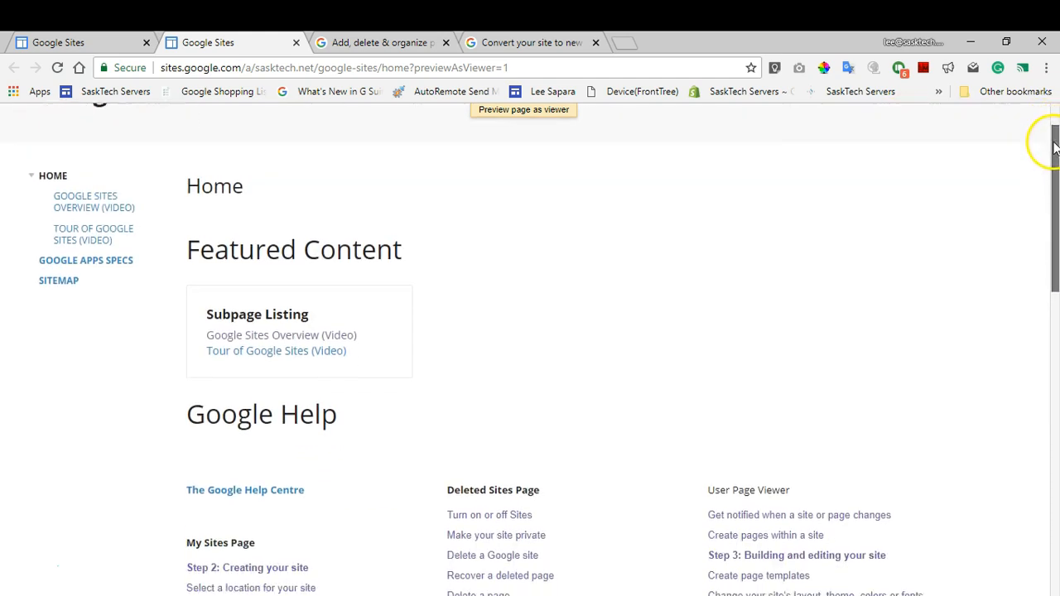
{"action": "scroll", "scroll_direction": "down", "scroll_amount": 3}
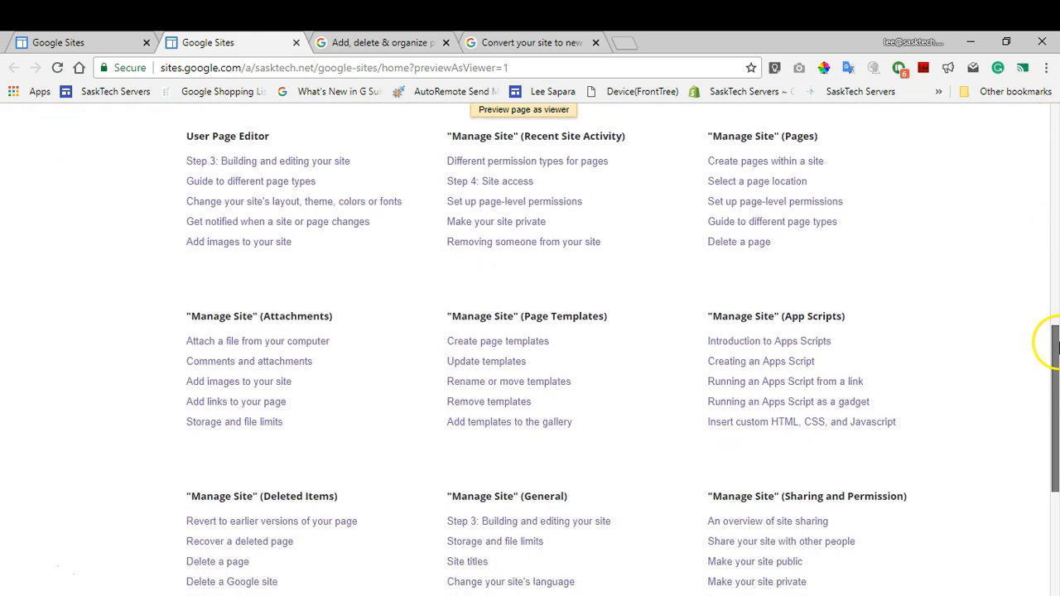
{"action": "scroll", "scroll_direction": "down", "scroll_amount": 3}
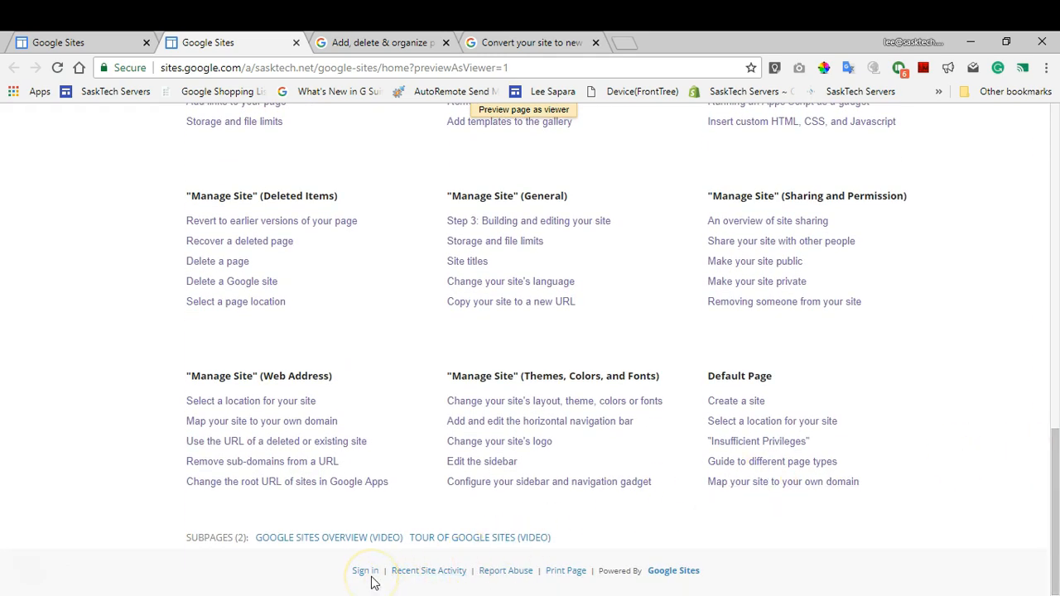
{"action": "left_click", "coordinate": [365, 570]}
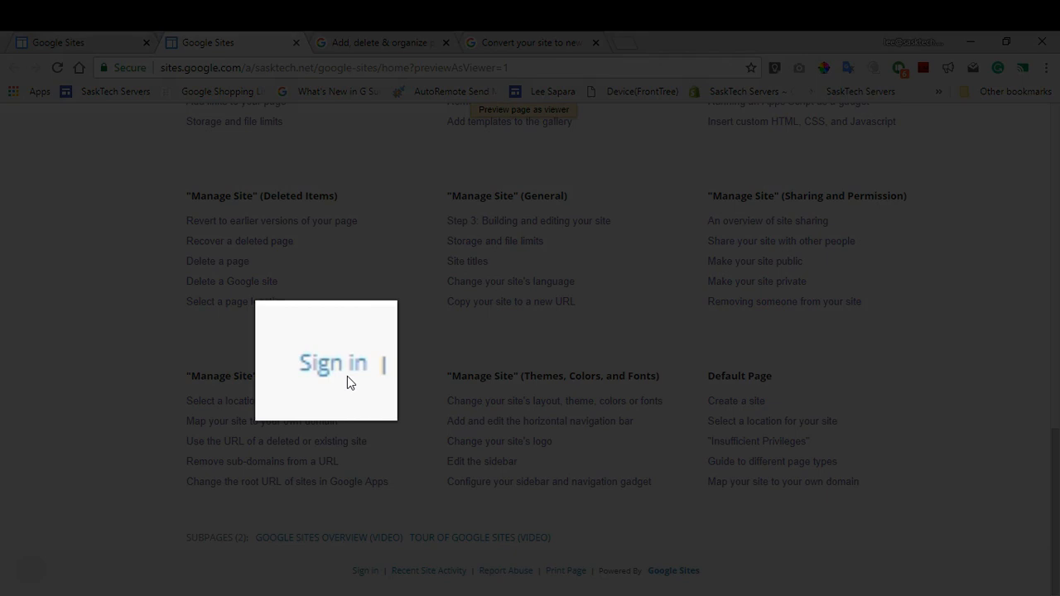
{"action": "left_click", "coordinate": [364, 570]}
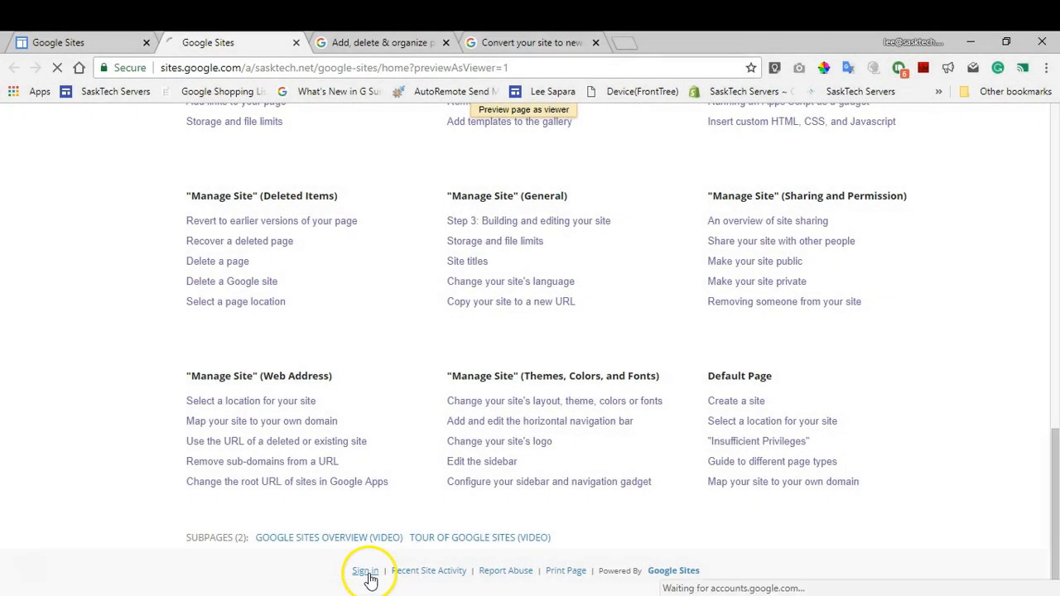
{"action": "left_click", "coordinate": [365, 570]}
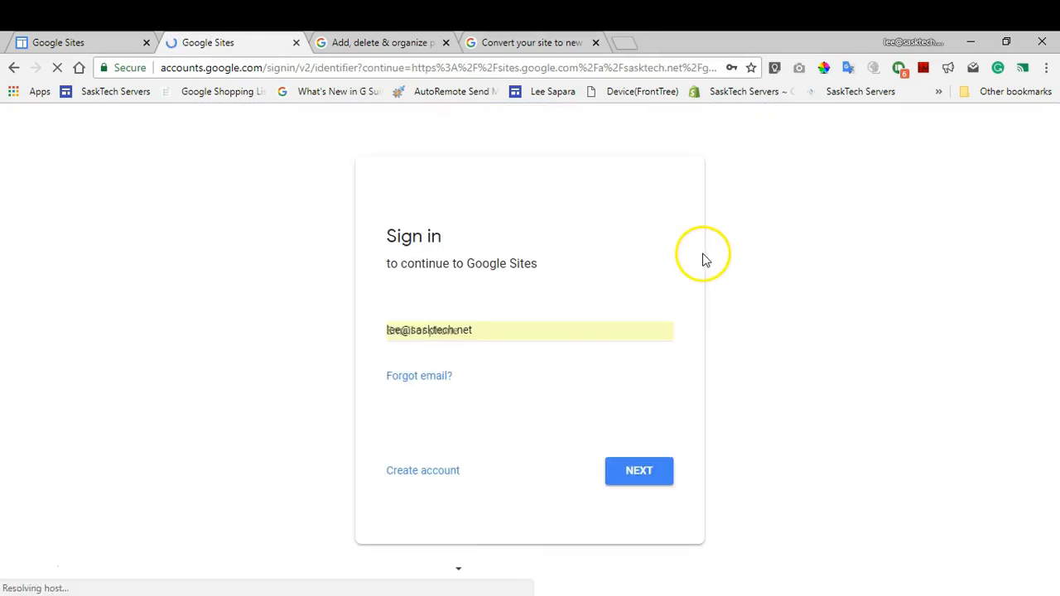
{"action": "left_click", "coordinate": [640, 470]}
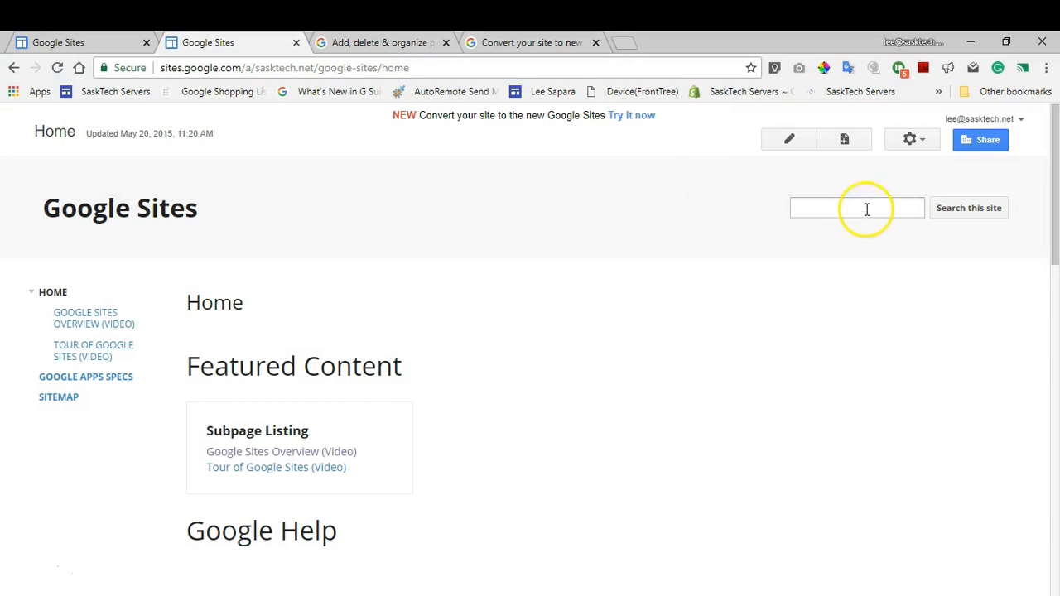
Reach the Convert to new Sites page via the gear menu's Manage site.
{"action": "left_click", "coordinate": [910, 139]}
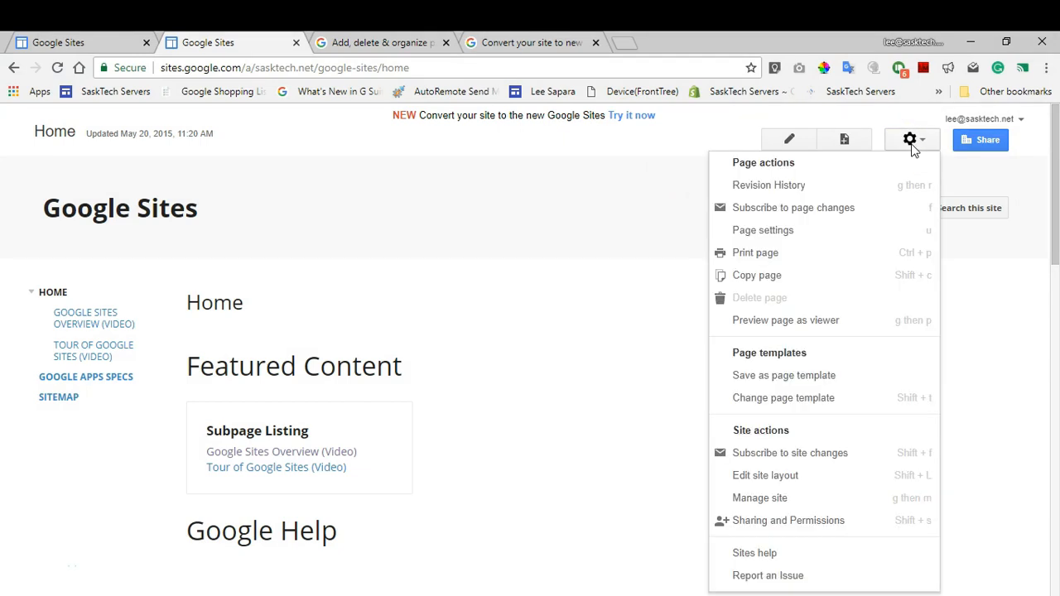
{"action": "mouse_move", "coordinate": [901, 164]}
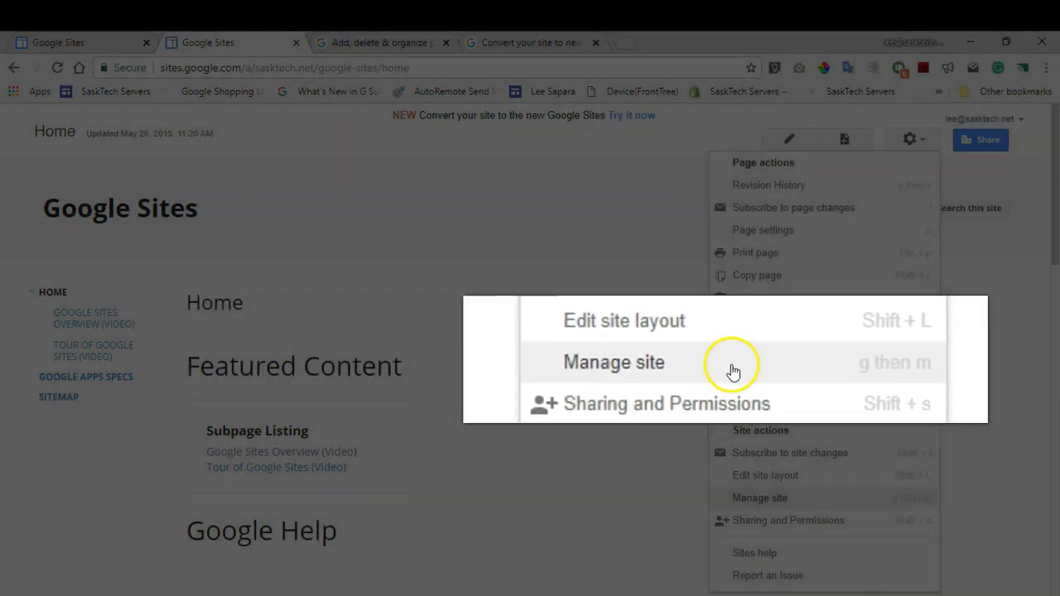
{"action": "left_click", "coordinate": [613, 361]}
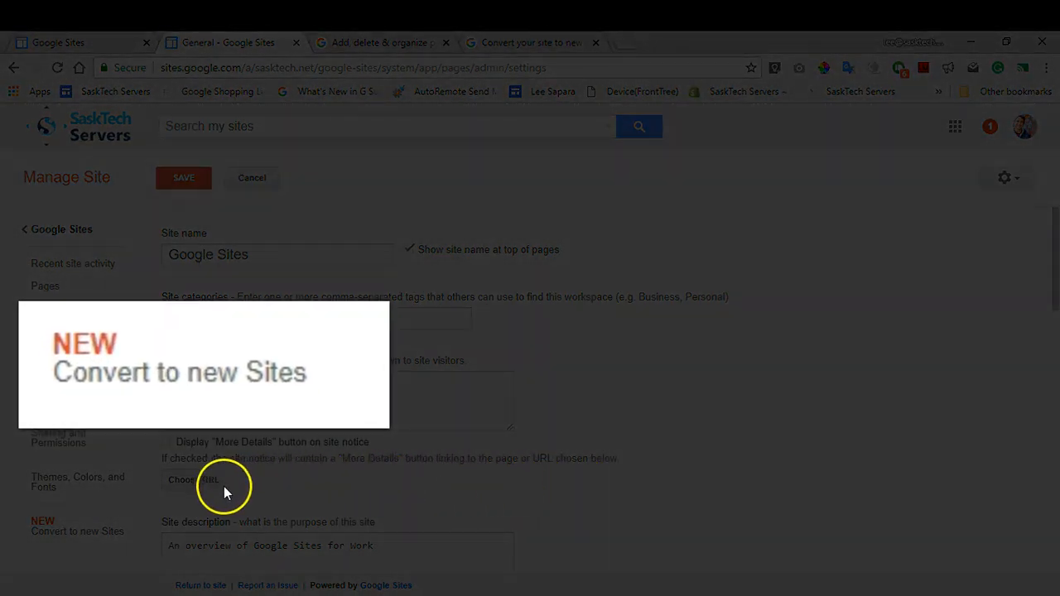
{"action": "mouse_move", "coordinate": [112, 371]}
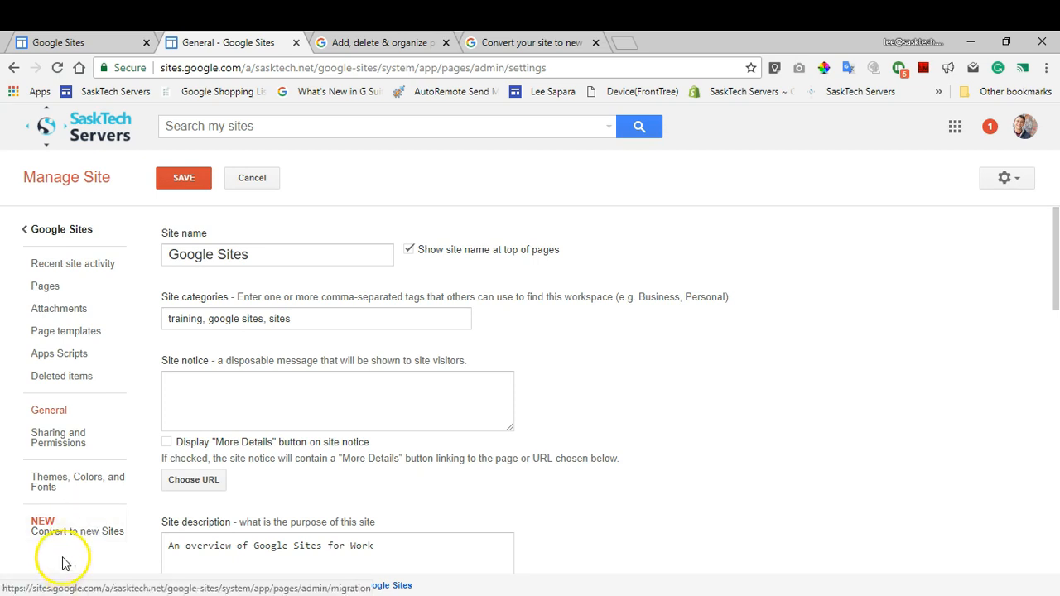
{"action": "left_click", "coordinate": [76, 530]}
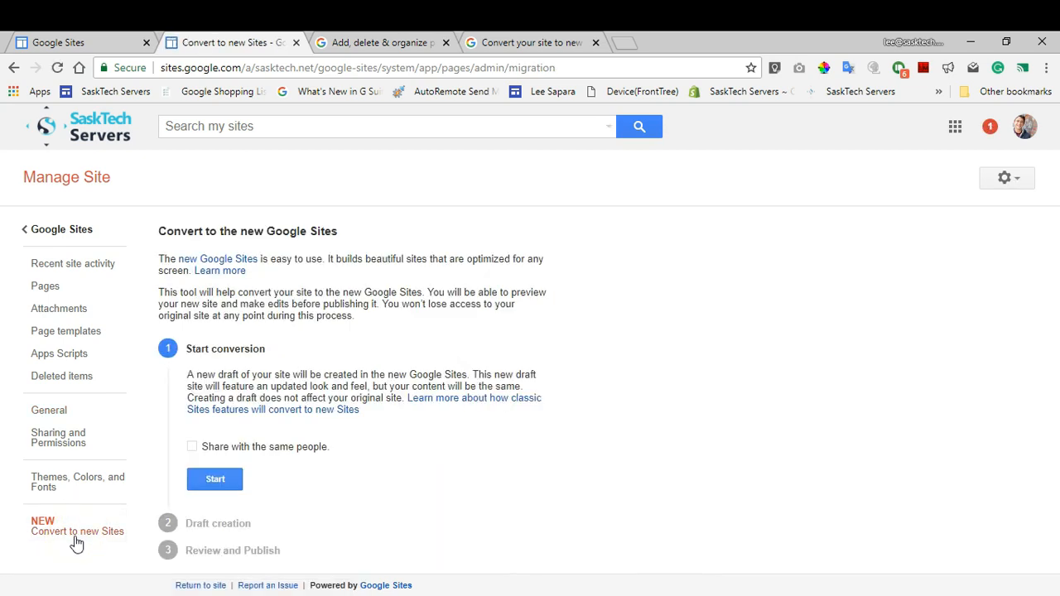
Share the draft with the same people, start conversion, and continue at 100% draft creation.
{"action": "left_click", "coordinate": [76, 530]}
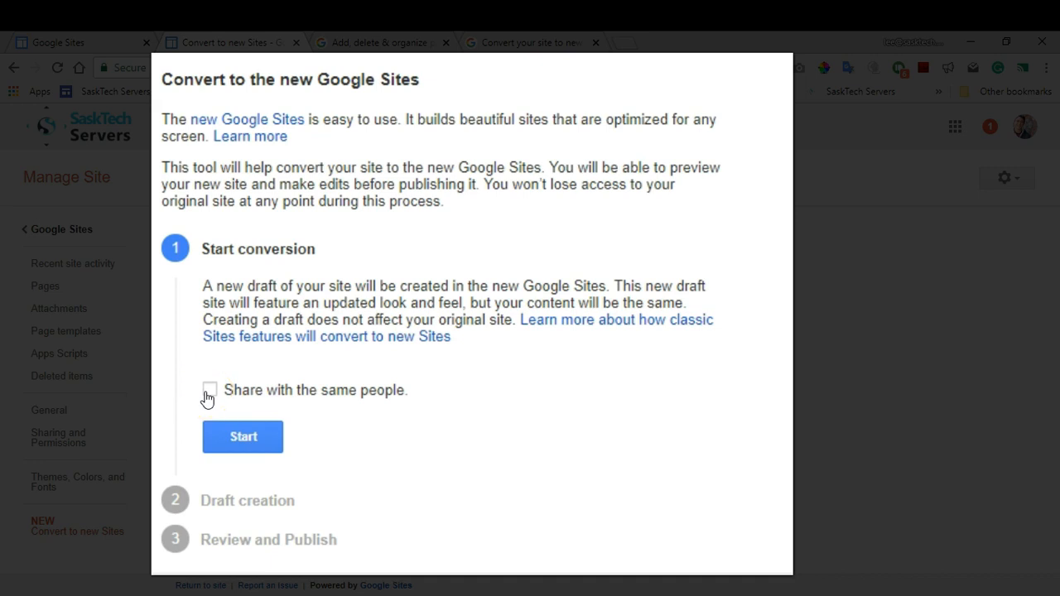
{"action": "left_click", "coordinate": [210, 389]}
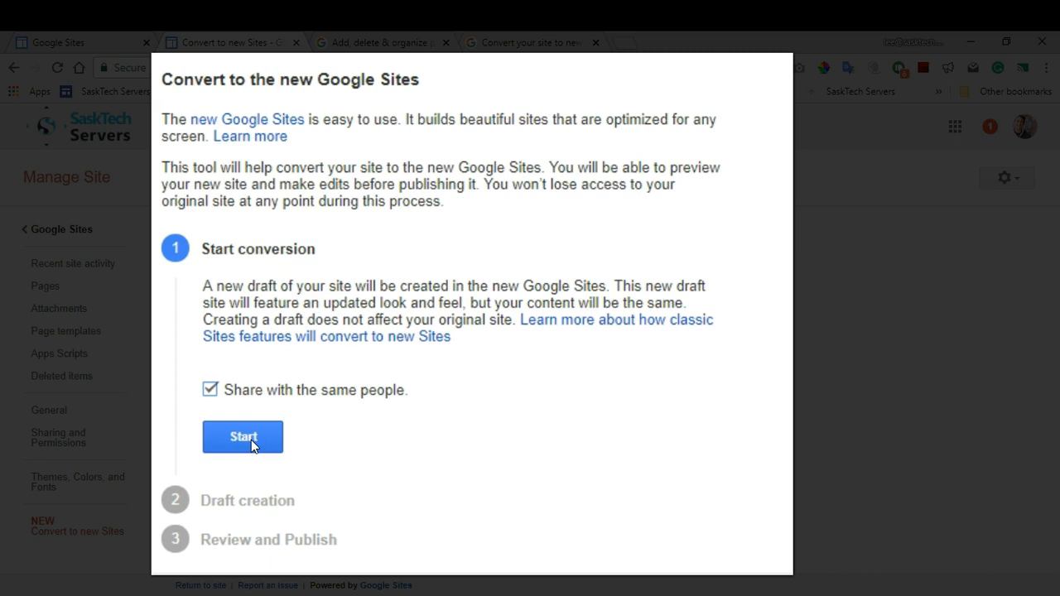
{"action": "left_click", "coordinate": [242, 438]}
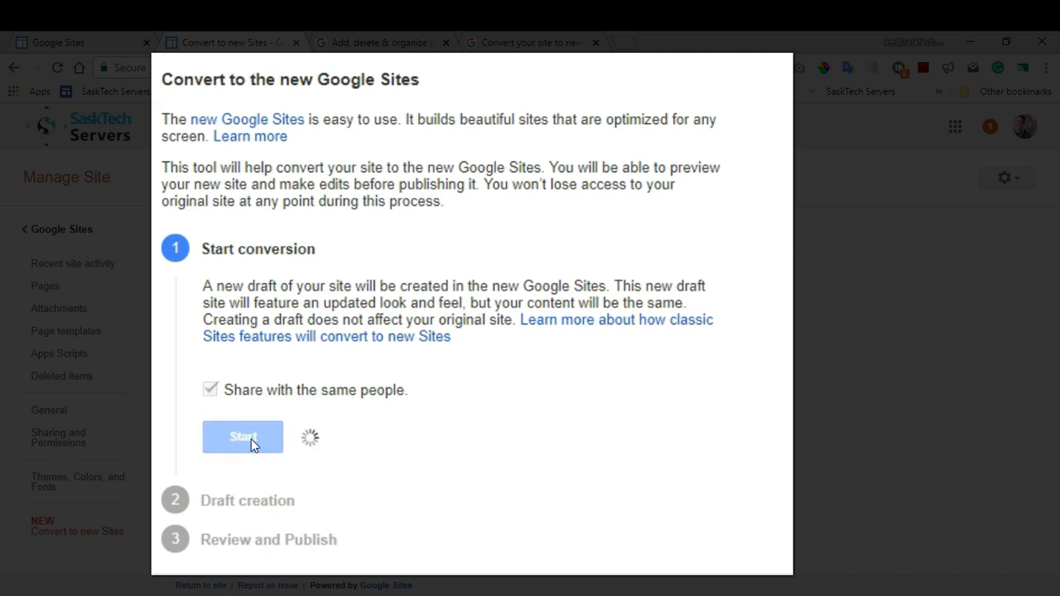
{"action": "left_click", "coordinate": [242, 437]}
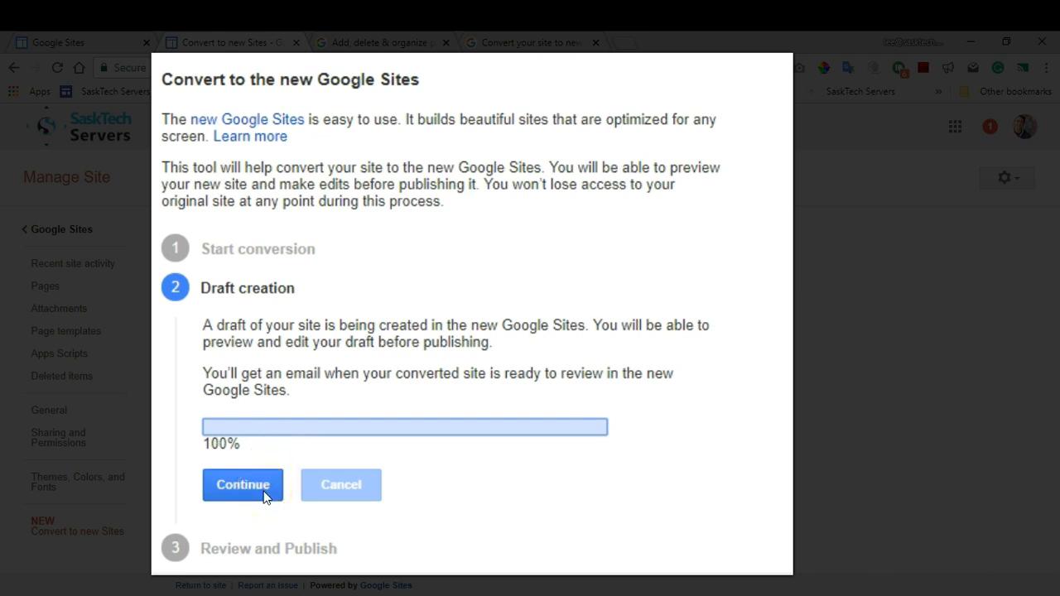
{"action": "left_click", "coordinate": [242, 483]}
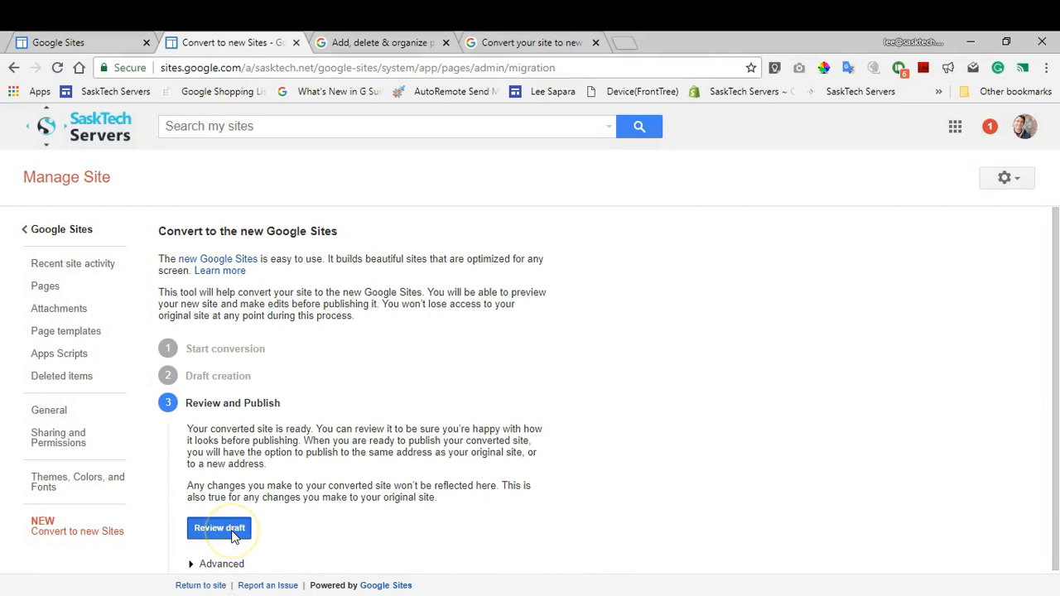
Review the converted draft and delete the Featured Content section with the 'Can't convert subpages embed' placeholder.
{"action": "left_click", "coordinate": [219, 529]}
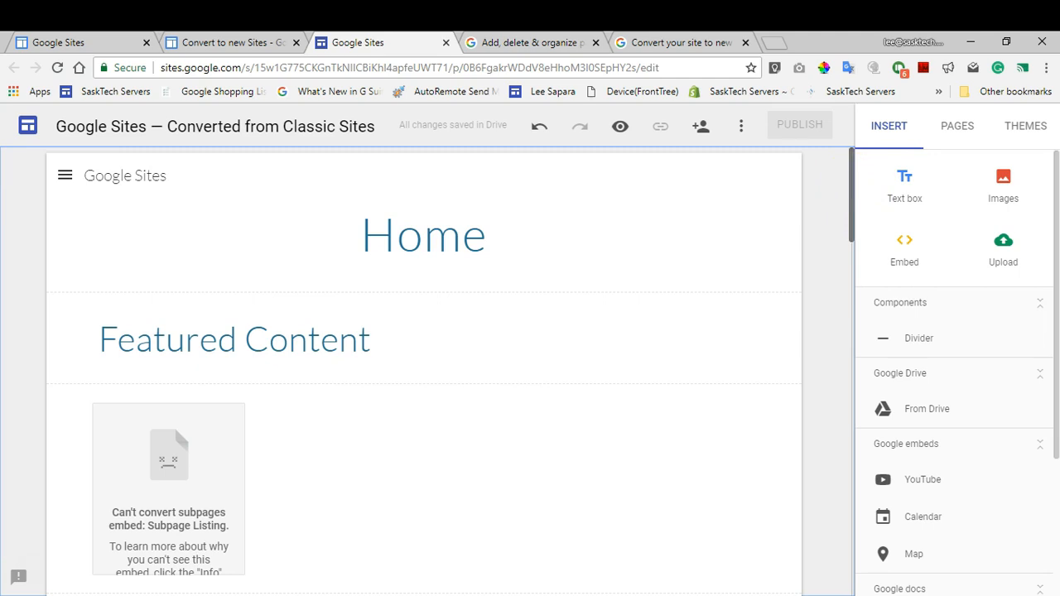
{"action": "scroll", "scroll_direction": "down", "scroll_amount": 3}
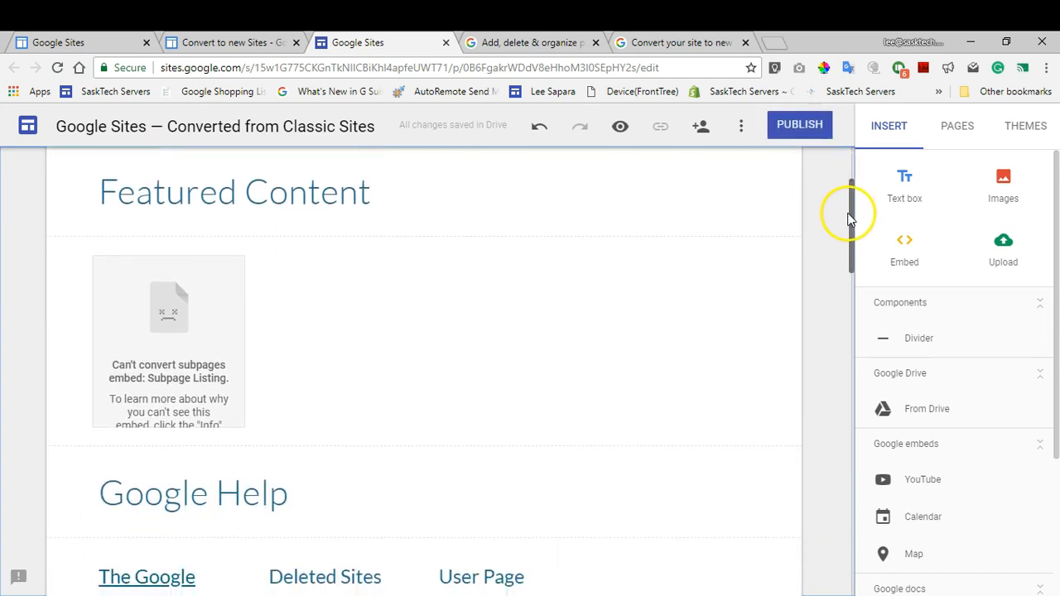
{"action": "scroll", "scroll_direction": "down", "scroll_amount": 3}
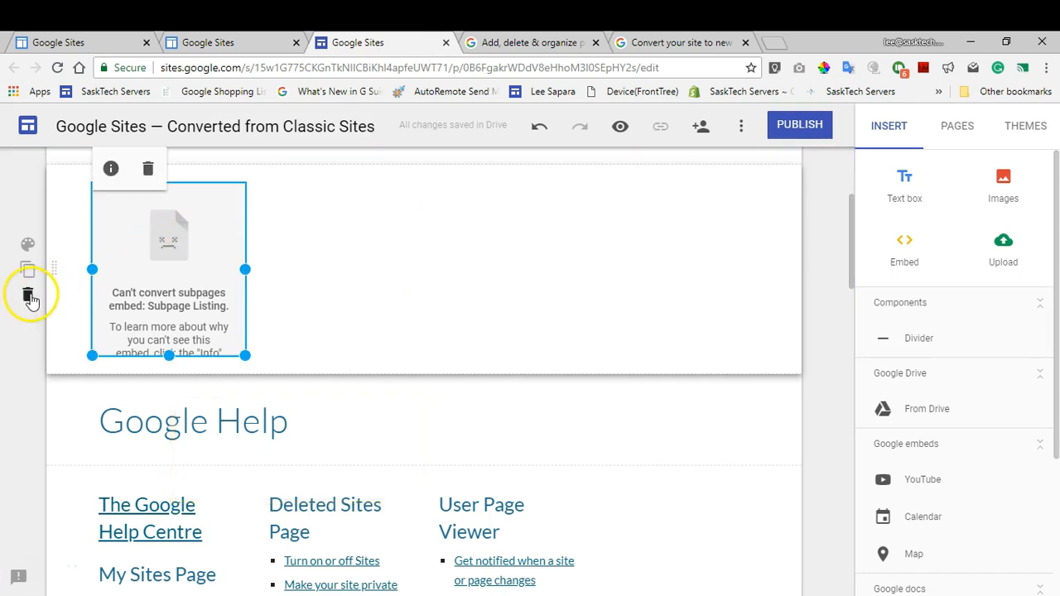
{"action": "mouse_move", "coordinate": [27, 295]}
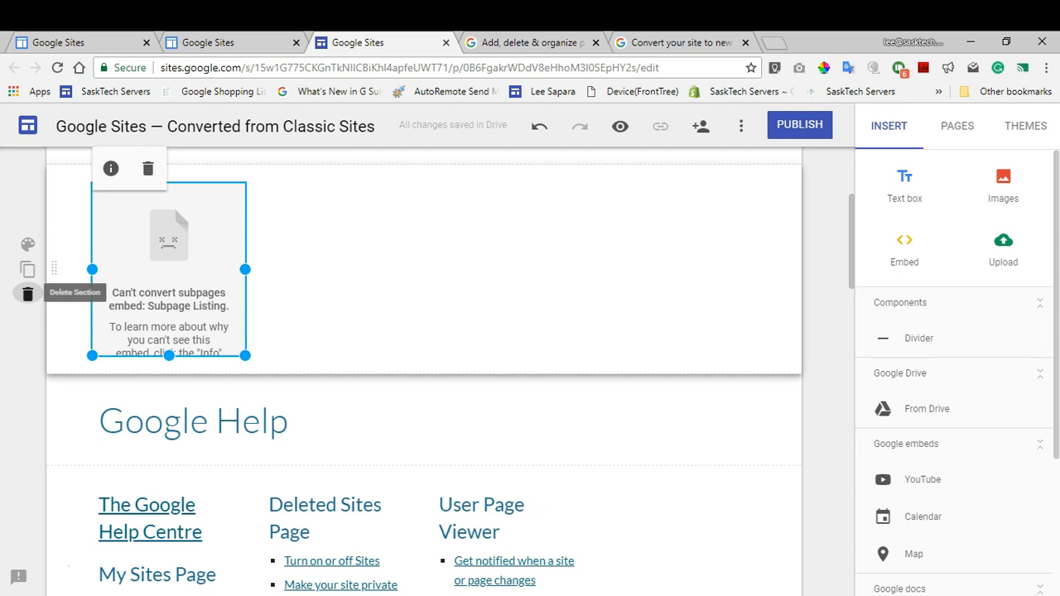
{"action": "mouse_move", "coordinate": [26, 295]}
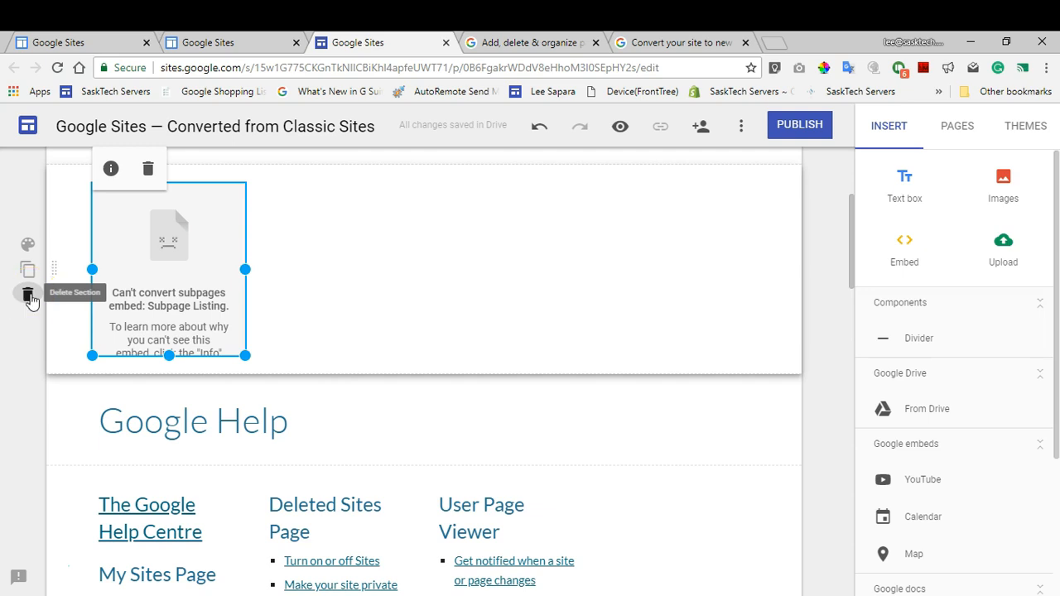
{"action": "left_click", "coordinate": [28, 295]}
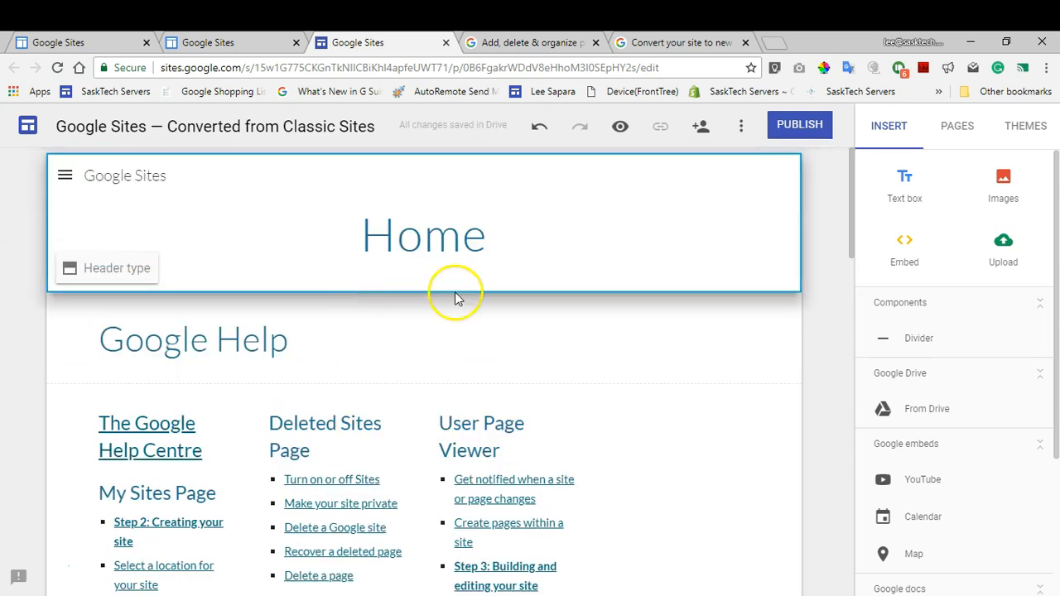
Scroll through the converted Google Help link columns to check their links.
{"action": "scroll", "scroll_direction": "down", "scroll_amount": 3}
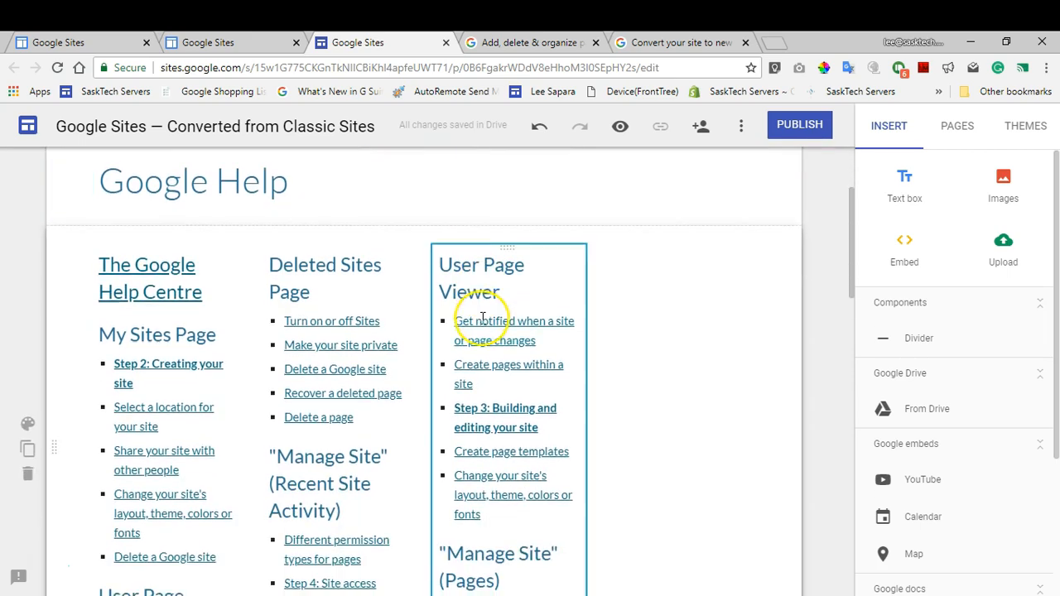
{"action": "scroll", "scroll_direction": "down", "scroll_amount": 3}
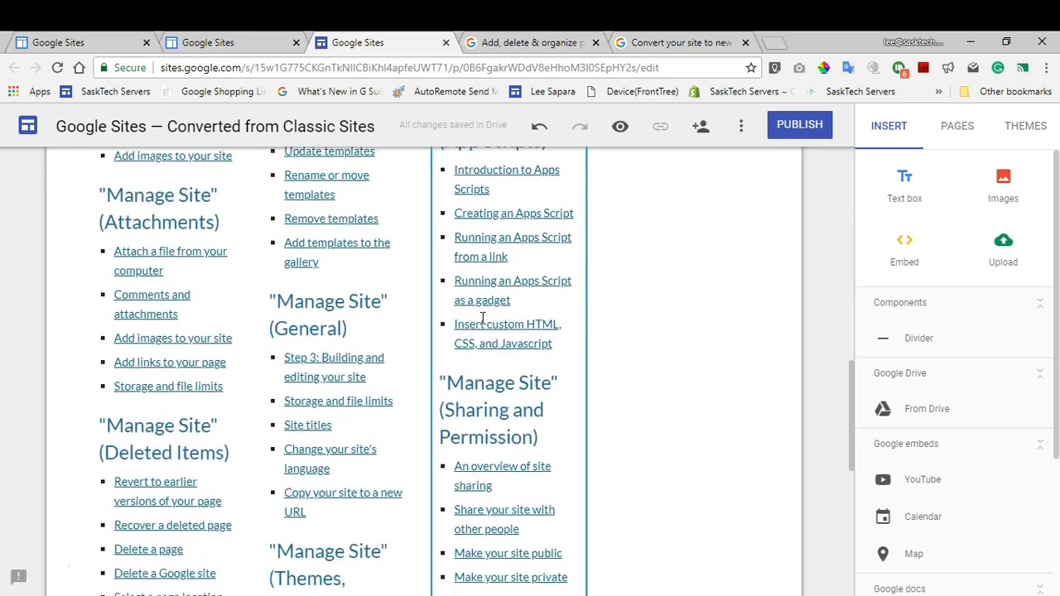
{"action": "scroll", "scroll_direction": "down", "scroll_amount": 3}
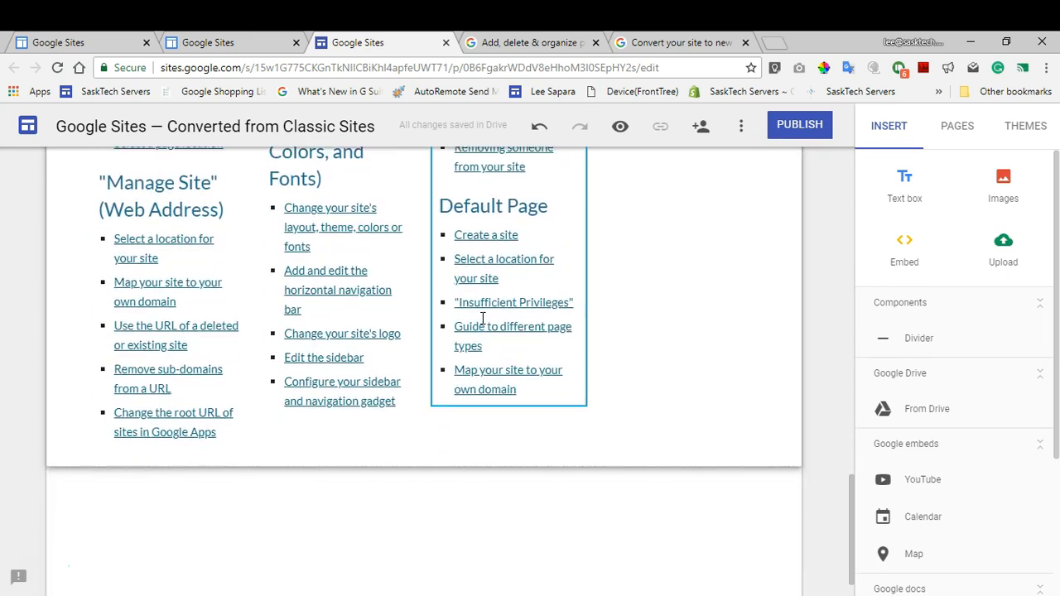
{"action": "scroll", "scroll_direction": "up", "scroll_amount": 3}
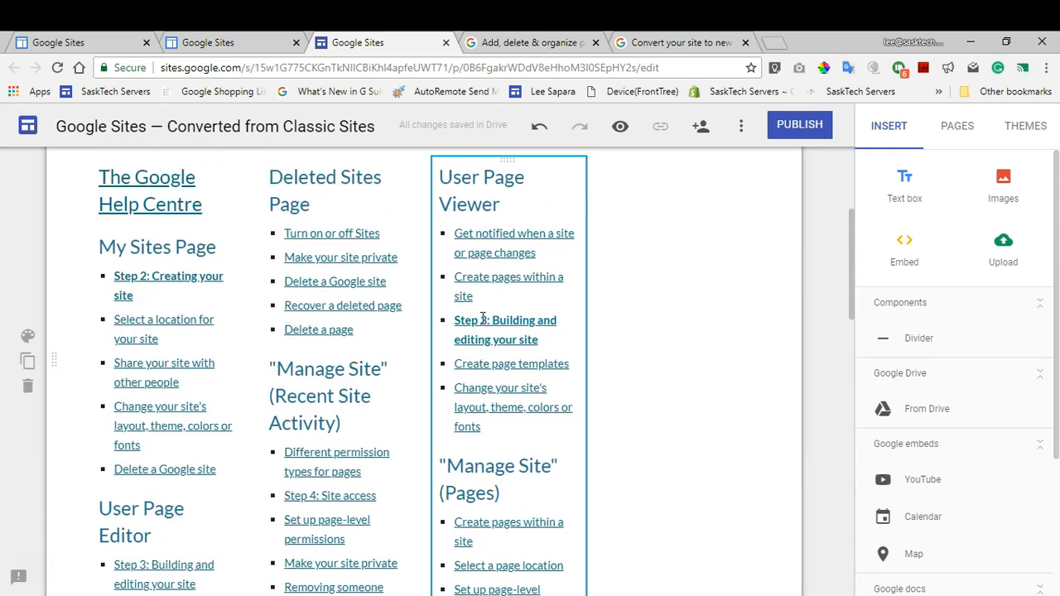
{"action": "scroll", "scroll_direction": "up", "scroll_amount": 3}
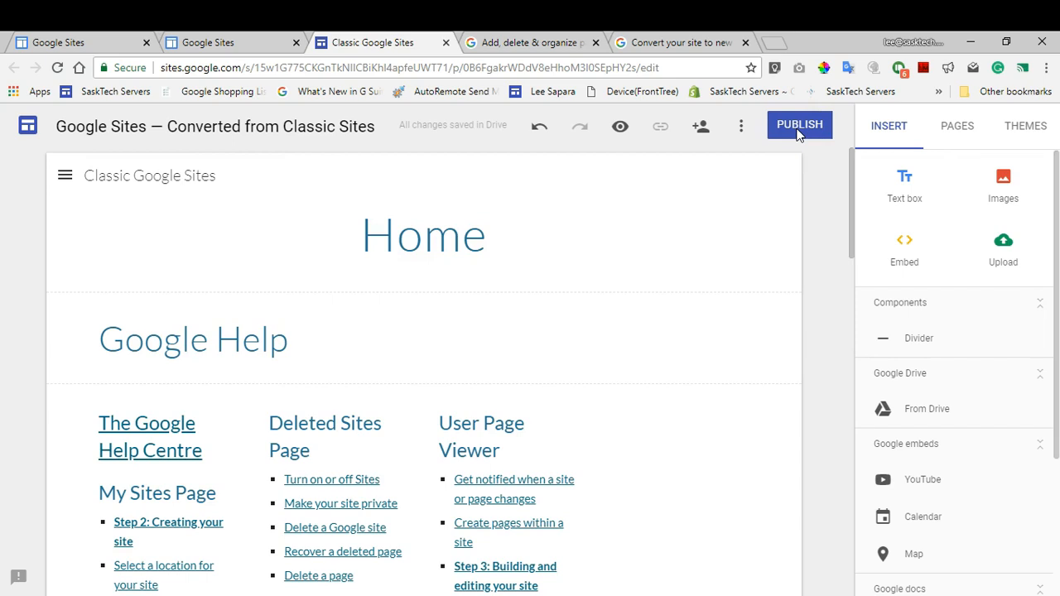
Bring up Publish your site and choose 'Create new address' instead of the existing one.
{"action": "left_click", "coordinate": [798, 126]}
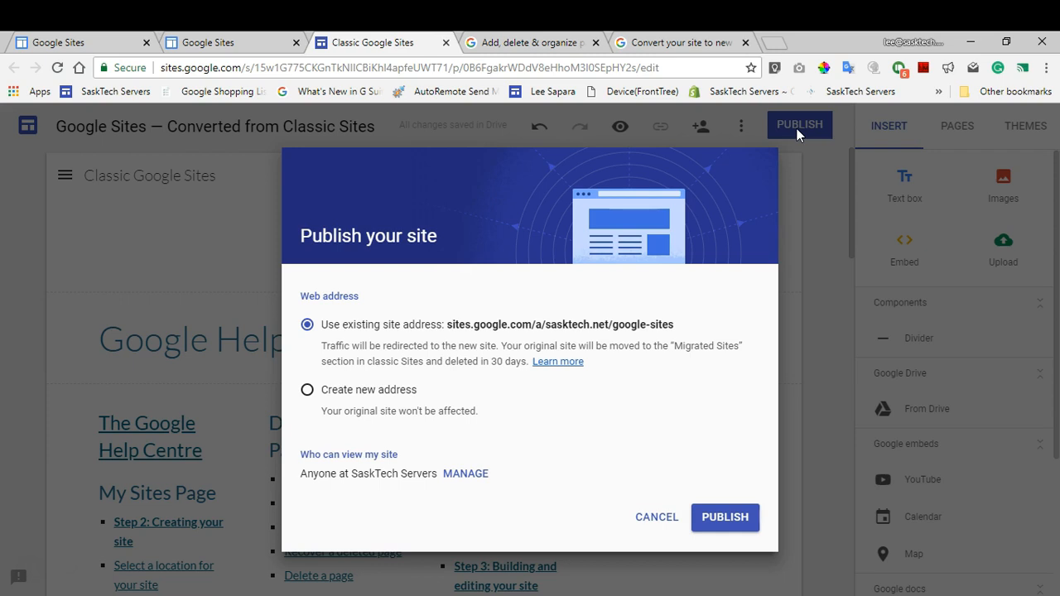
{"action": "mouse_move", "coordinate": [388, 368]}
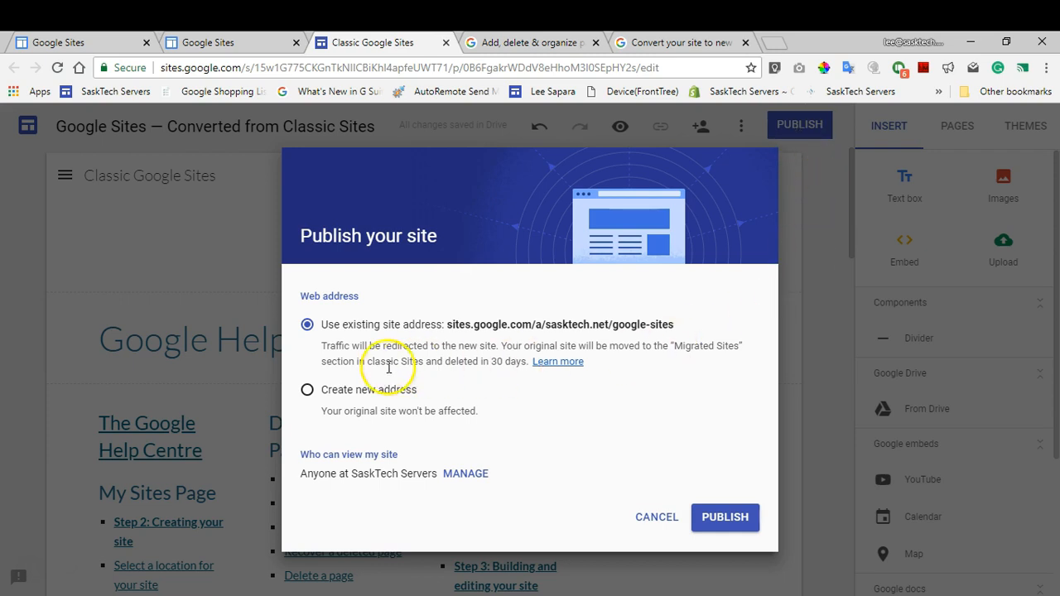
{"action": "mouse_move", "coordinate": [308, 391]}
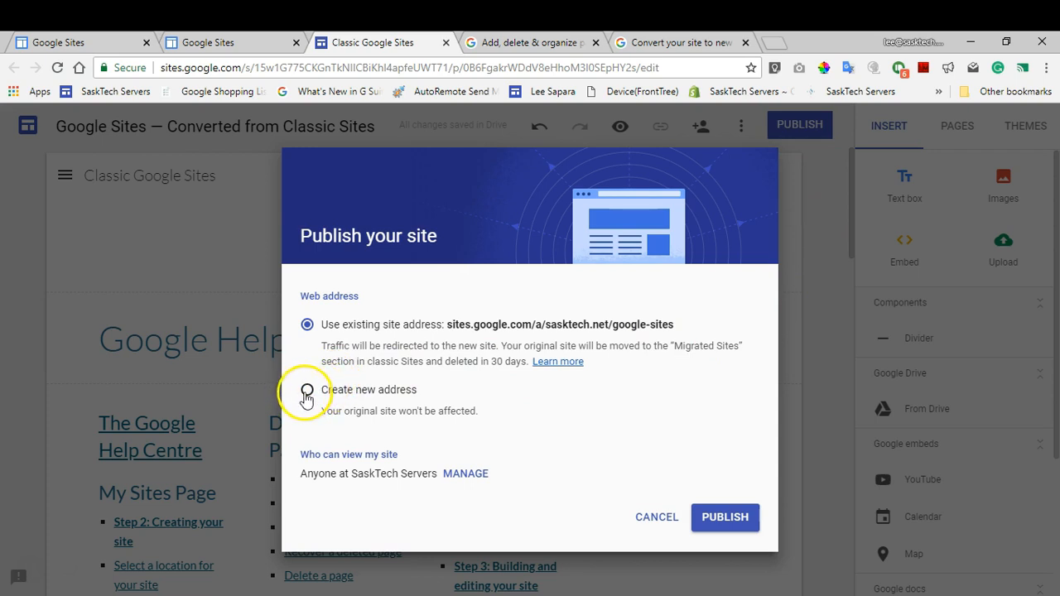
{"action": "left_click", "coordinate": [308, 391]}
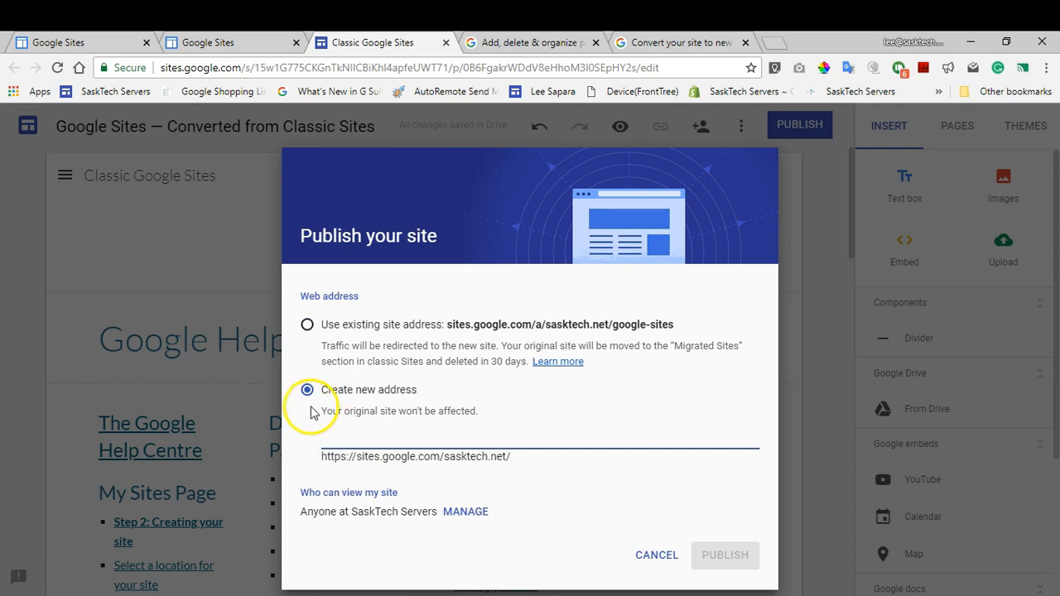
Publish the site to the new address sites.google.com/sasktech.net/classictonewsites.
{"action": "type", "text": "c"}
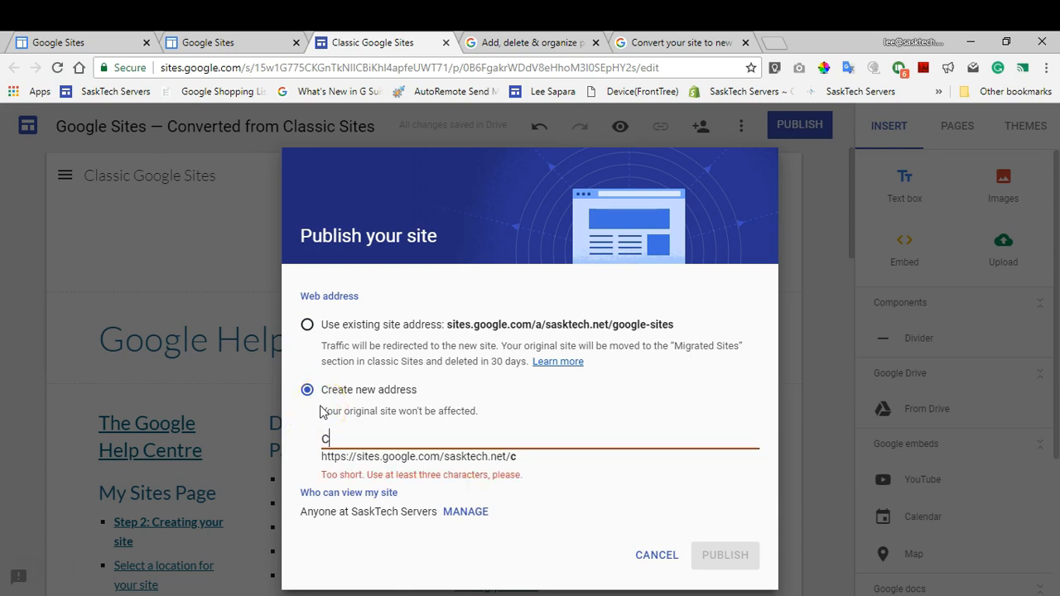
{"action": "type", "text": "lassict"}
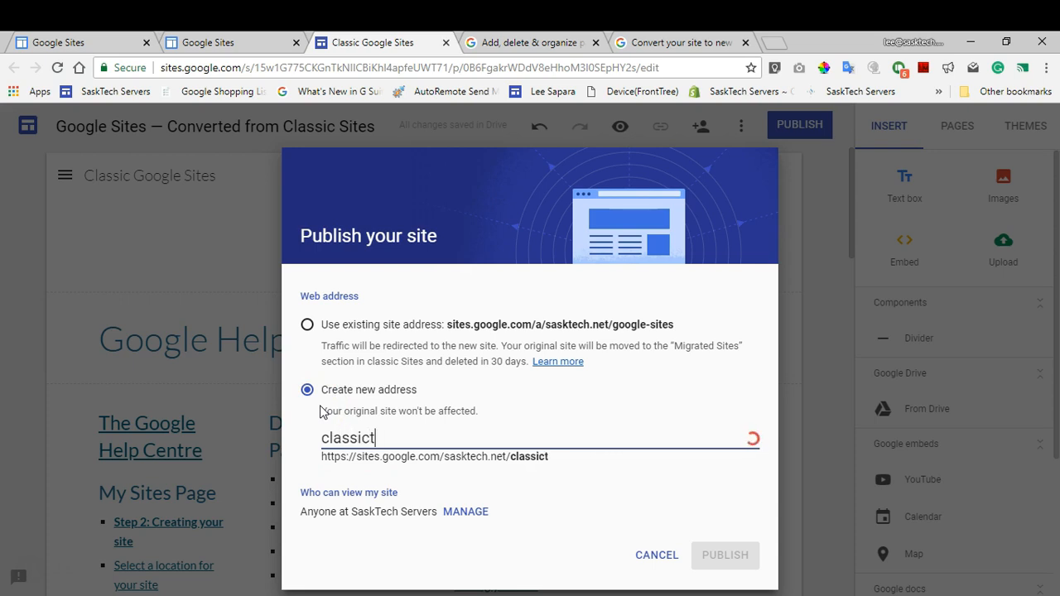
{"action": "type", "text": "onew"}
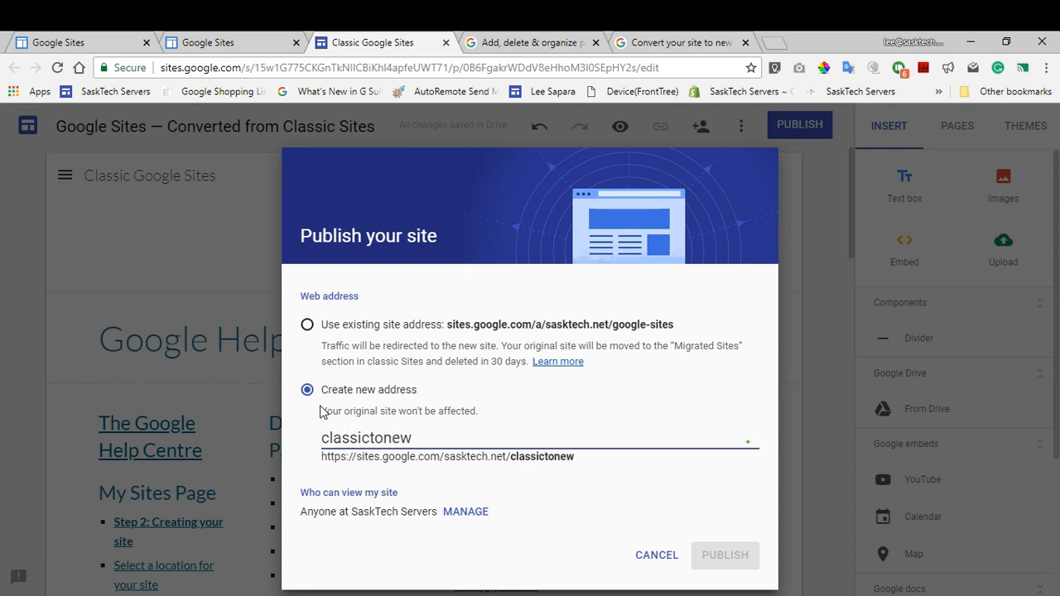
{"action": "type", "text": "googles"}
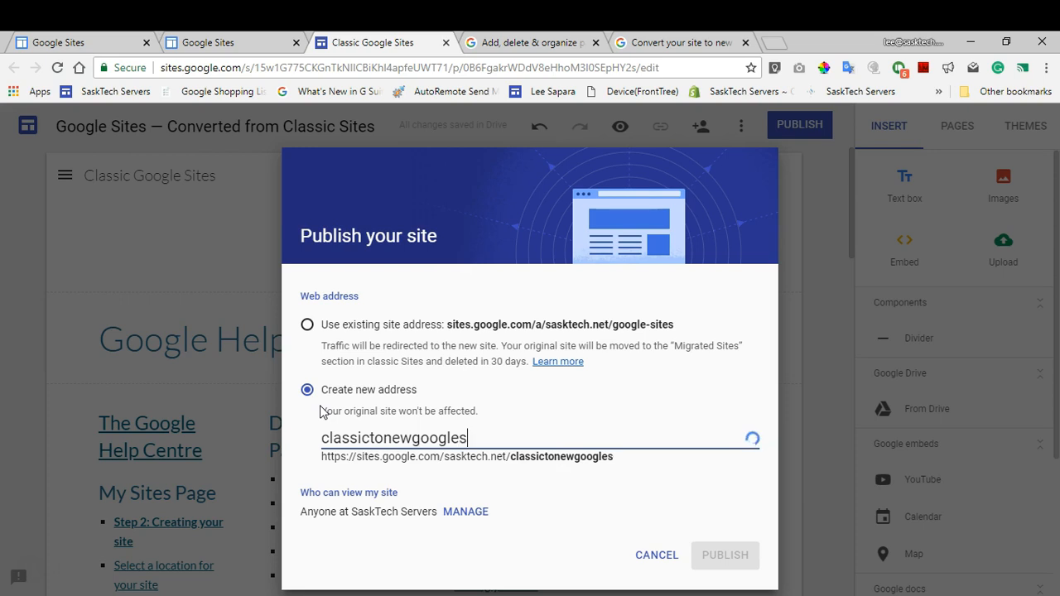
{"action": "type", "text": "ites"}
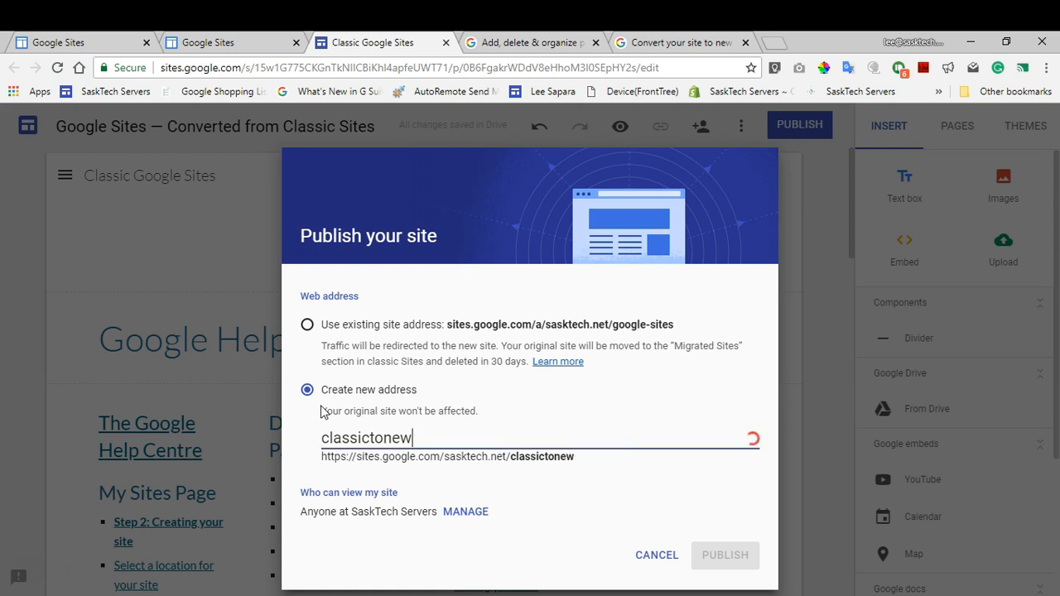
{"action": "type", "text": "sites"}
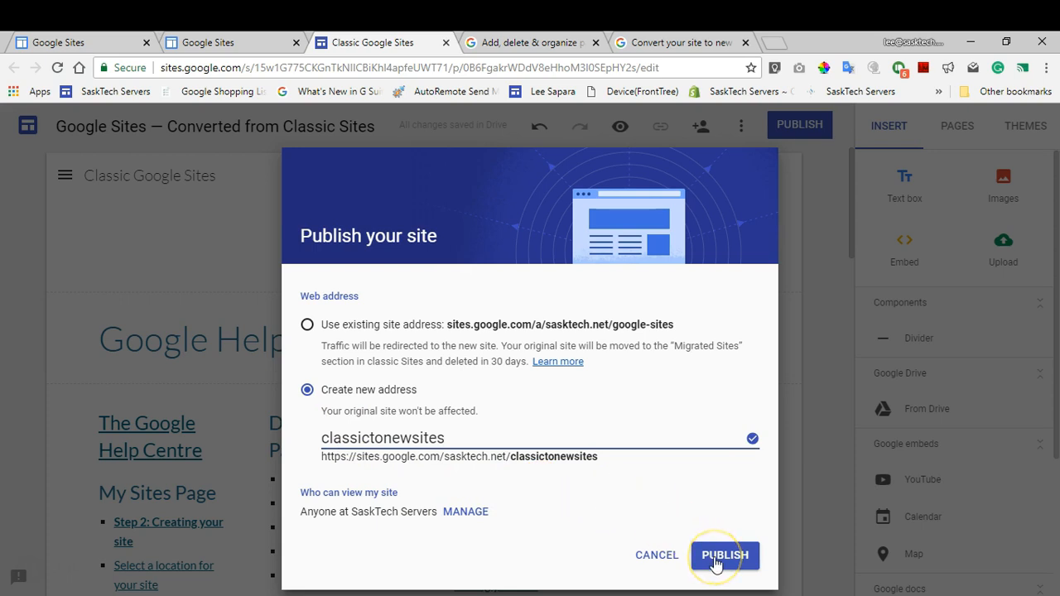
{"action": "left_click", "coordinate": [724, 555]}
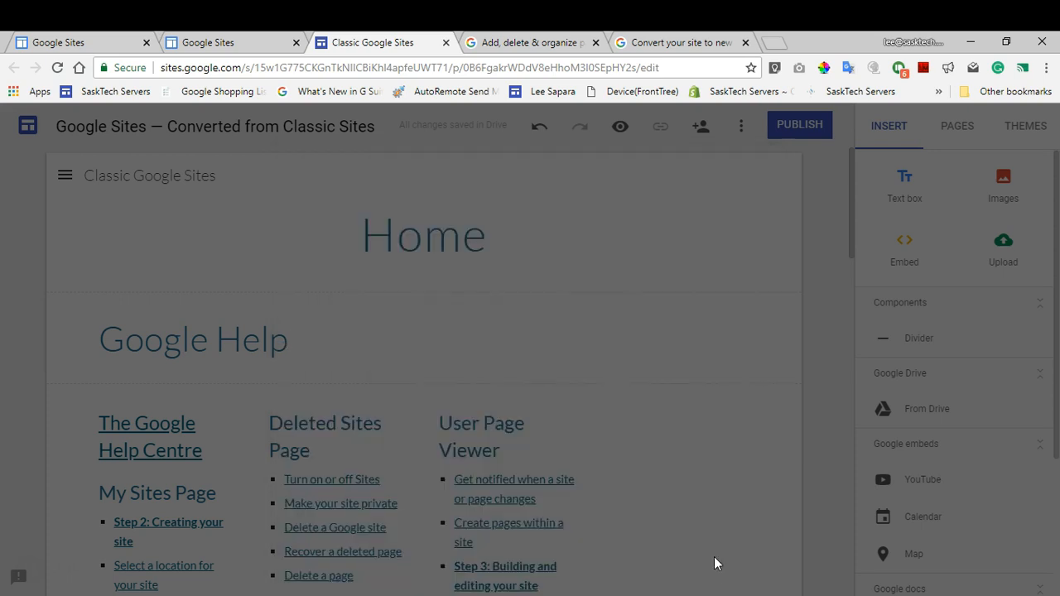
After the publish-success notification, view the published site live from the Publish menu.
{"action": "left_click", "coordinate": [799, 125]}
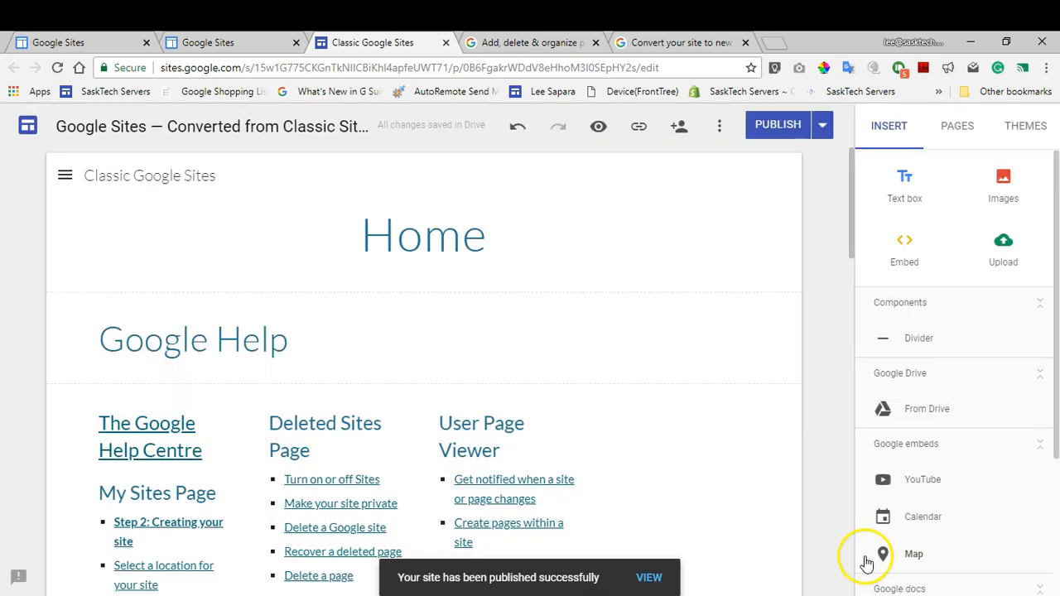
{"action": "mouse_move", "coordinate": [745, 550]}
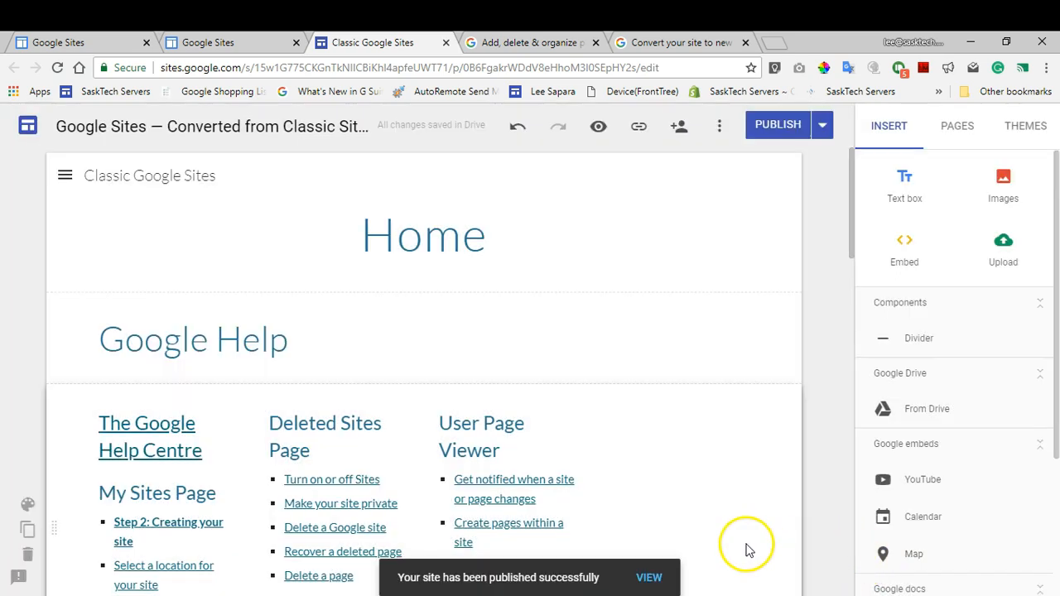
{"action": "mouse_move", "coordinate": [799, 126]}
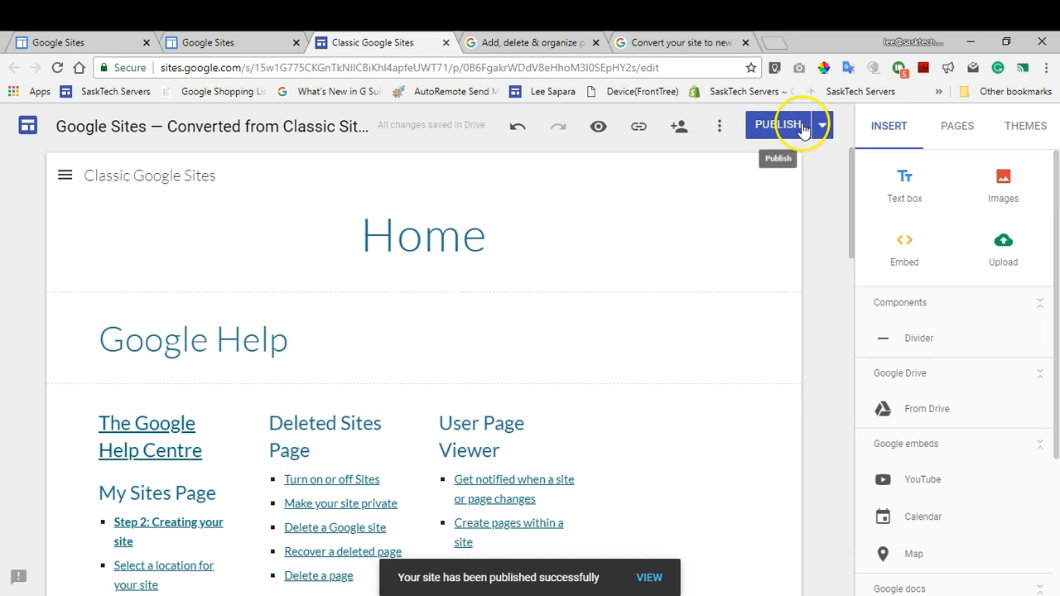
{"action": "left_click", "coordinate": [650, 576]}
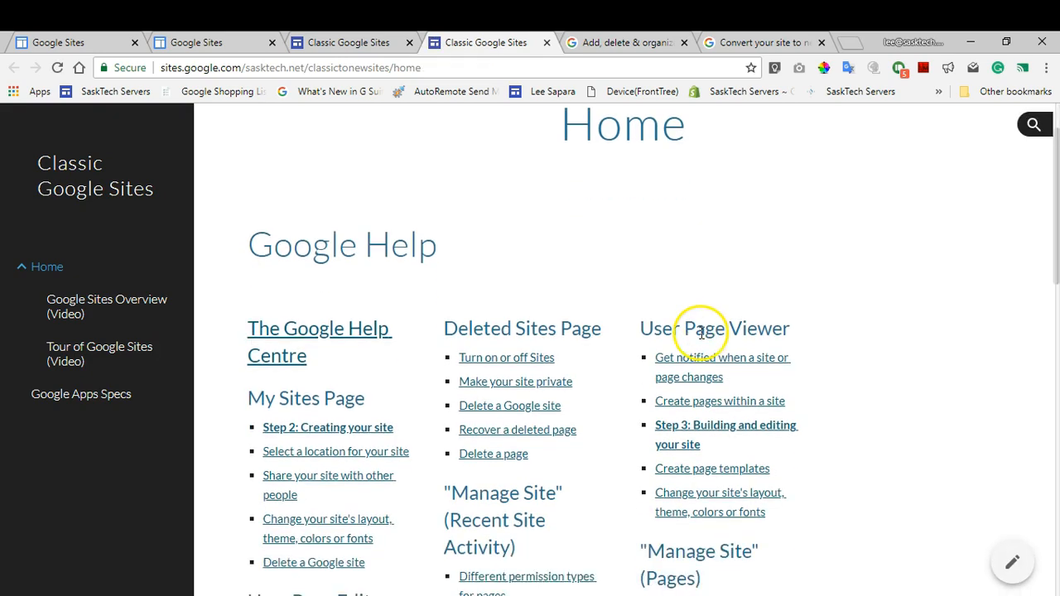
Scroll the live Classic Google Sites home page down to its footer of help link sections.
{"action": "scroll", "scroll_direction": "down", "scroll_amount": 3}
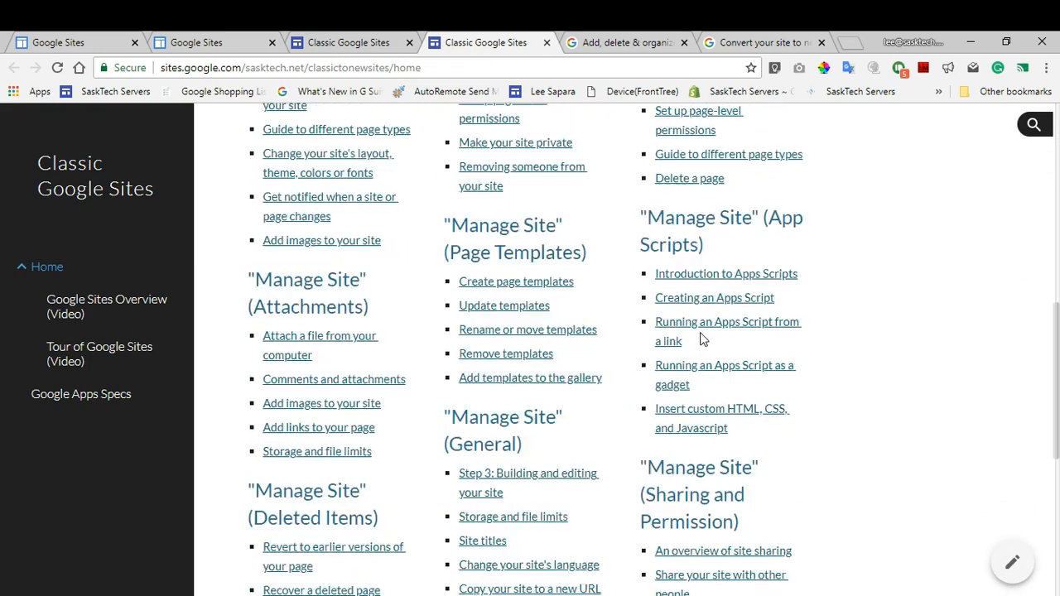
{"action": "scroll", "scroll_direction": "down", "scroll_amount": 3}
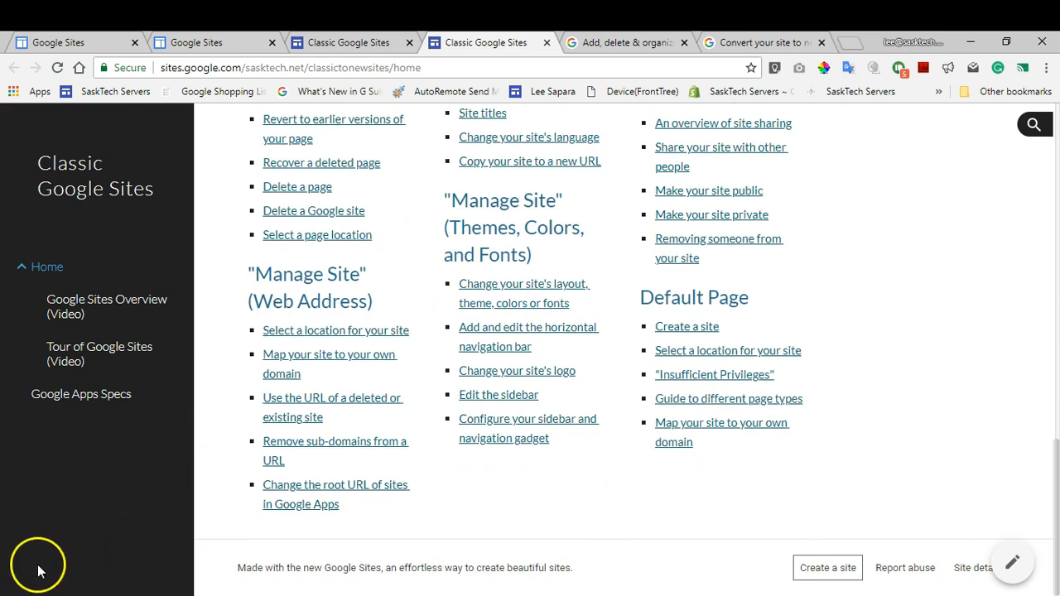